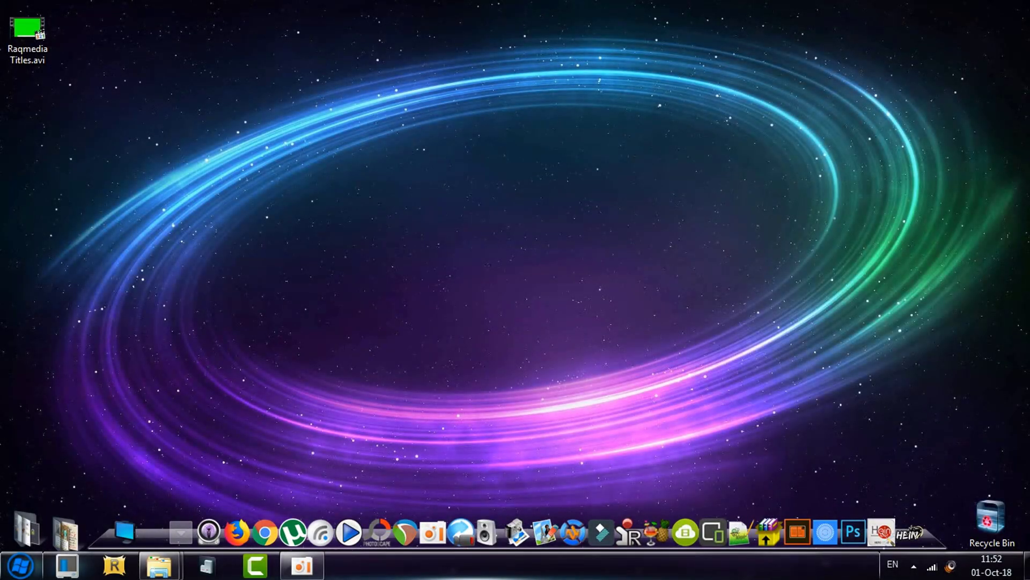
pyautogui.moveTo(755, 375)
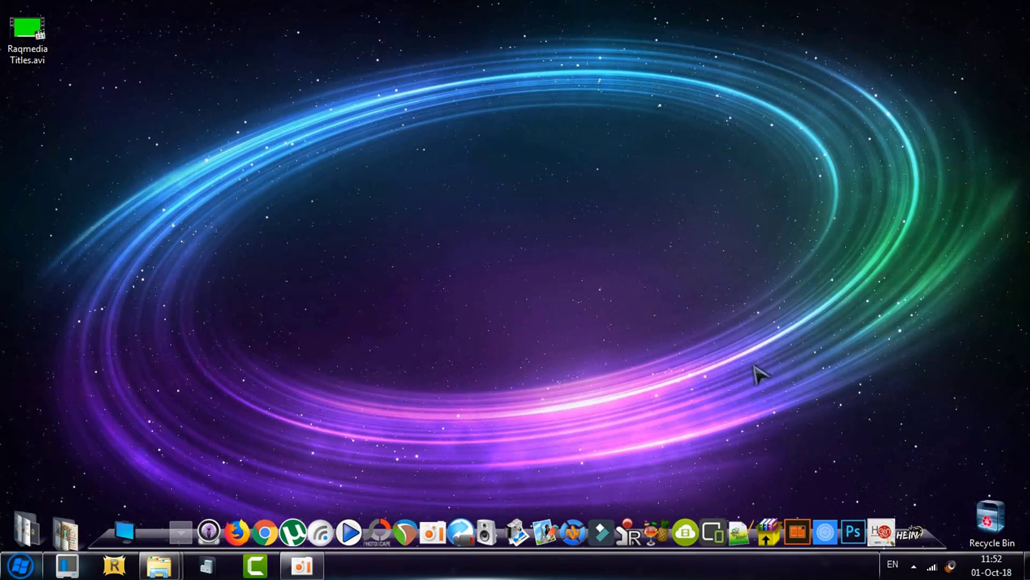
pyautogui.moveTo(946, 384)
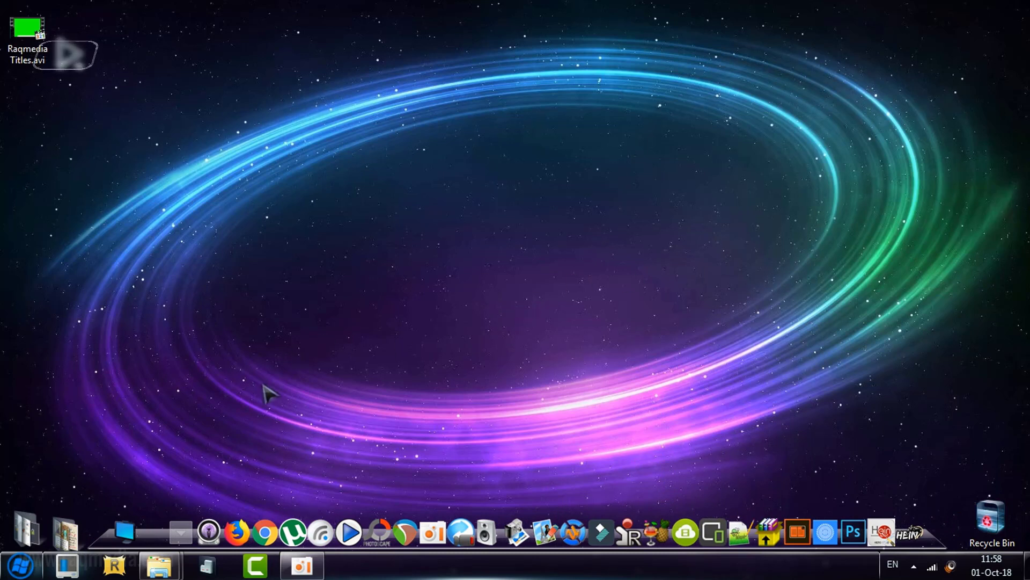
pyautogui.moveTo(365, 375)
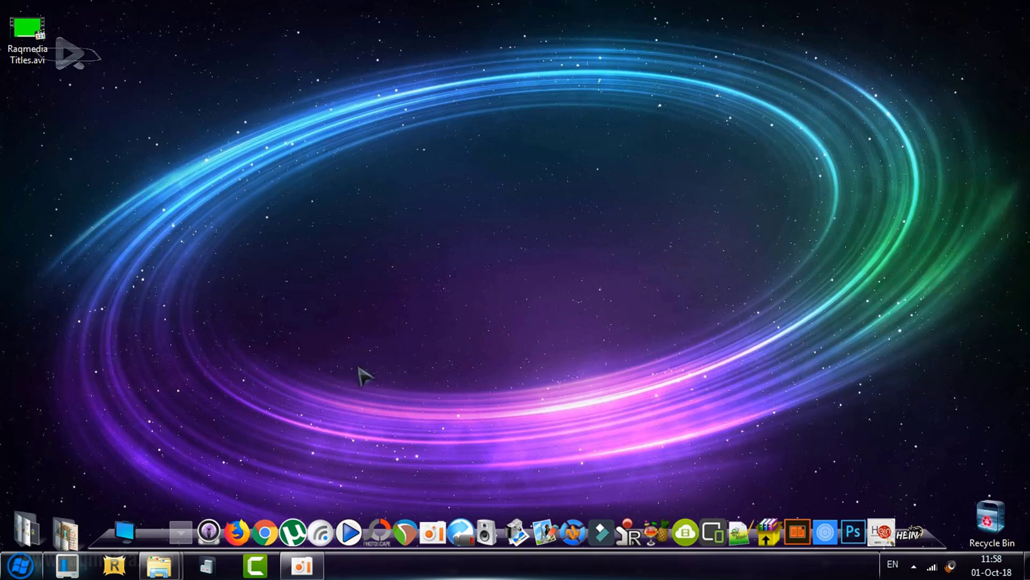
pyautogui.moveTo(598, 395)
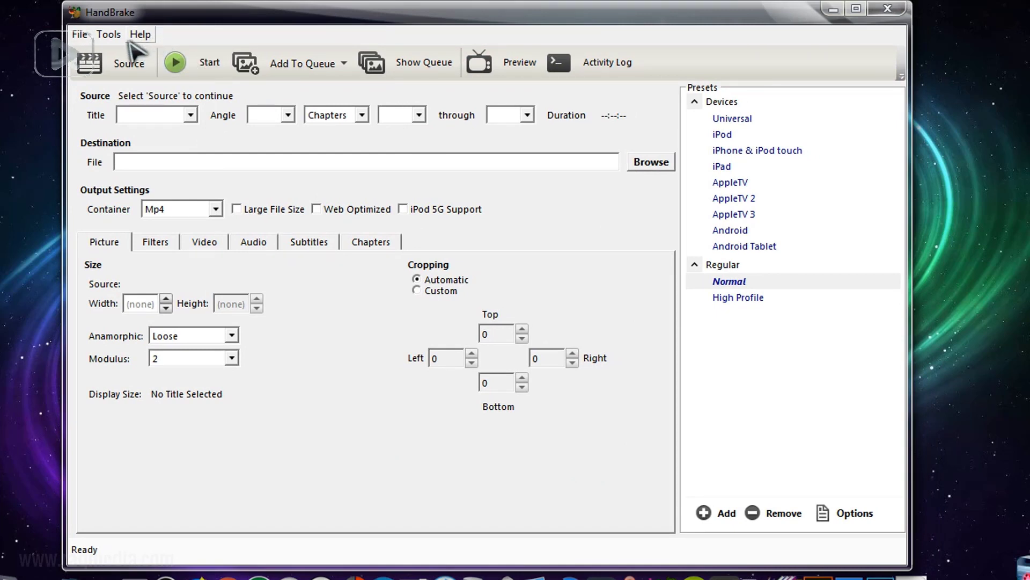
# - Check the Help menu, then drag the empty HandBrake window right to uncover the desktop AVI
pyautogui.click(140, 34)
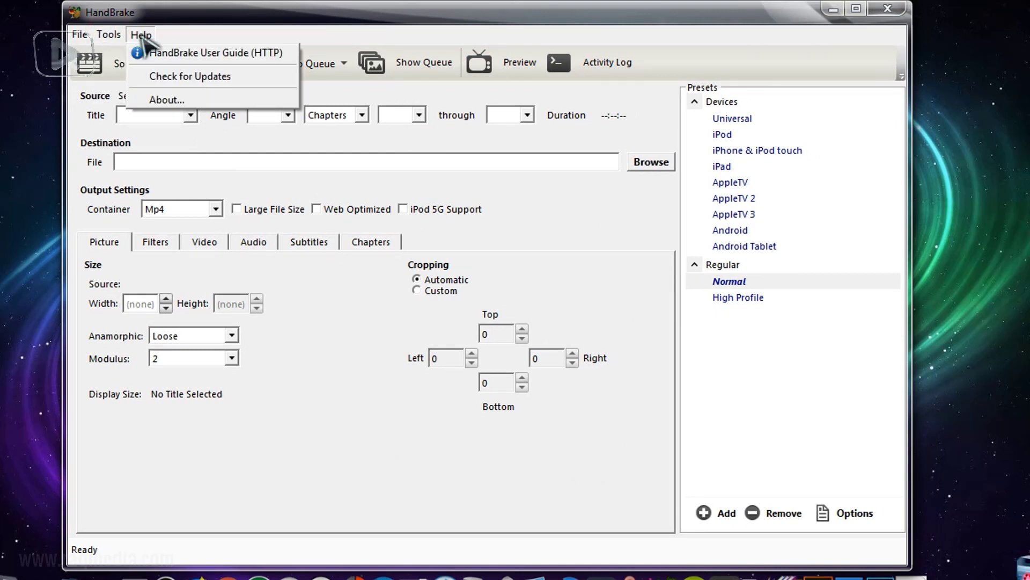
pyautogui.click(193, 33)
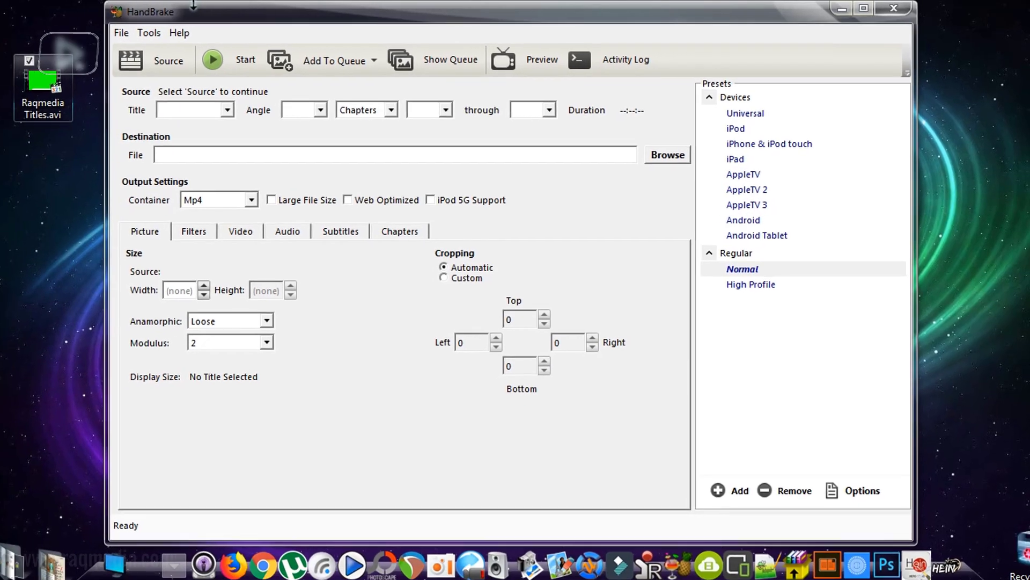
pyautogui.moveTo(151, 12); pyautogui.dragTo(190, 21)
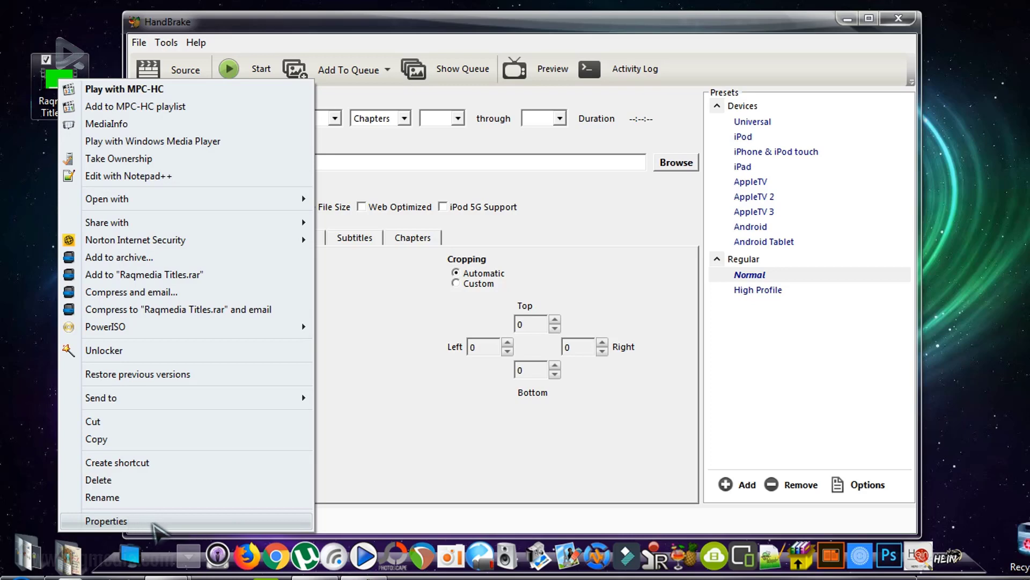
pyautogui.click(106, 521)
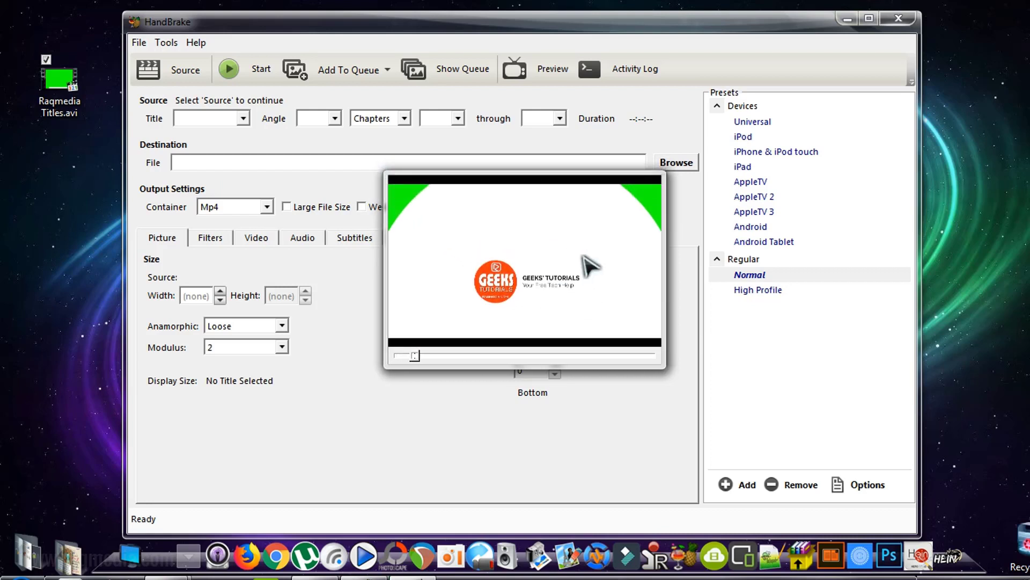
pyautogui.rightClick(589, 263)
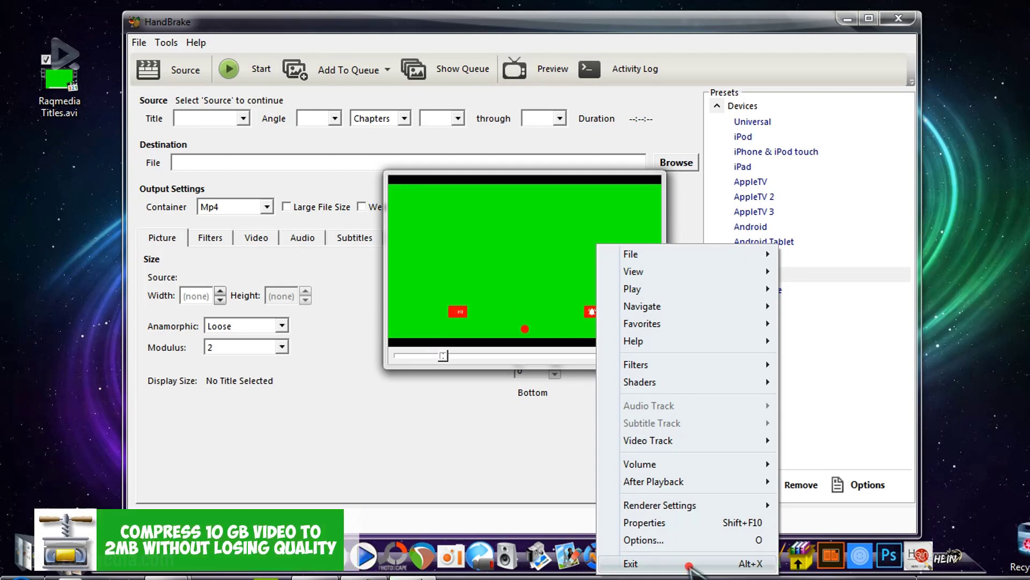
pyautogui.click(175, 70)
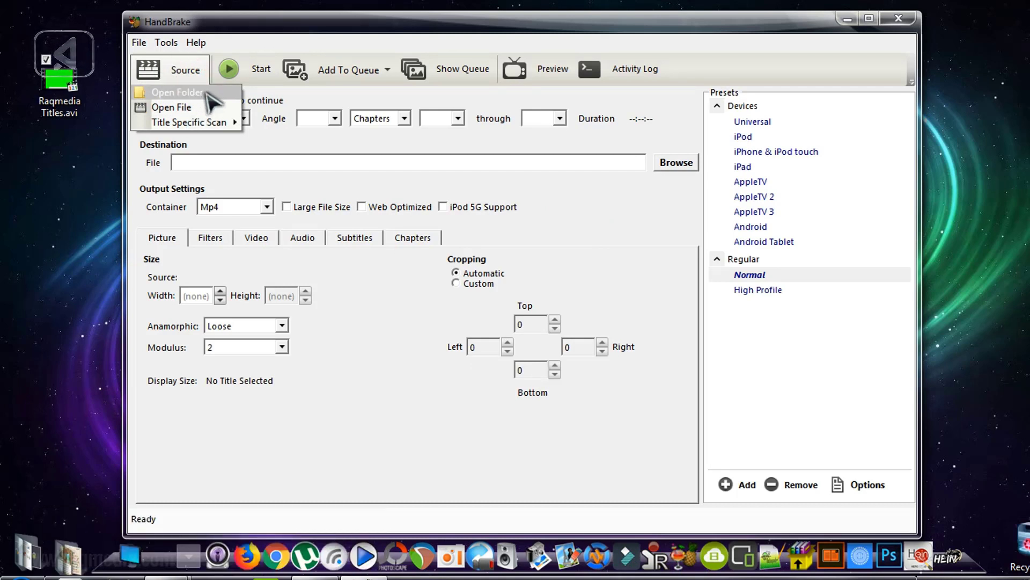
pyautogui.moveTo(197, 115)
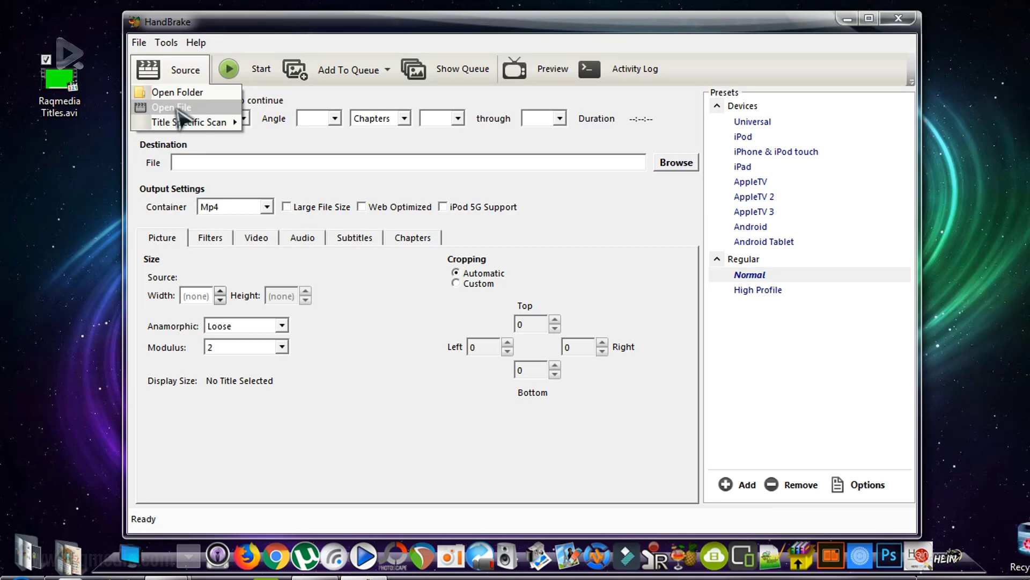
# - Open Raqmedia Titles.avi as HandBrake's source, a 55-second 1920x1080 title
pyautogui.click(172, 107)
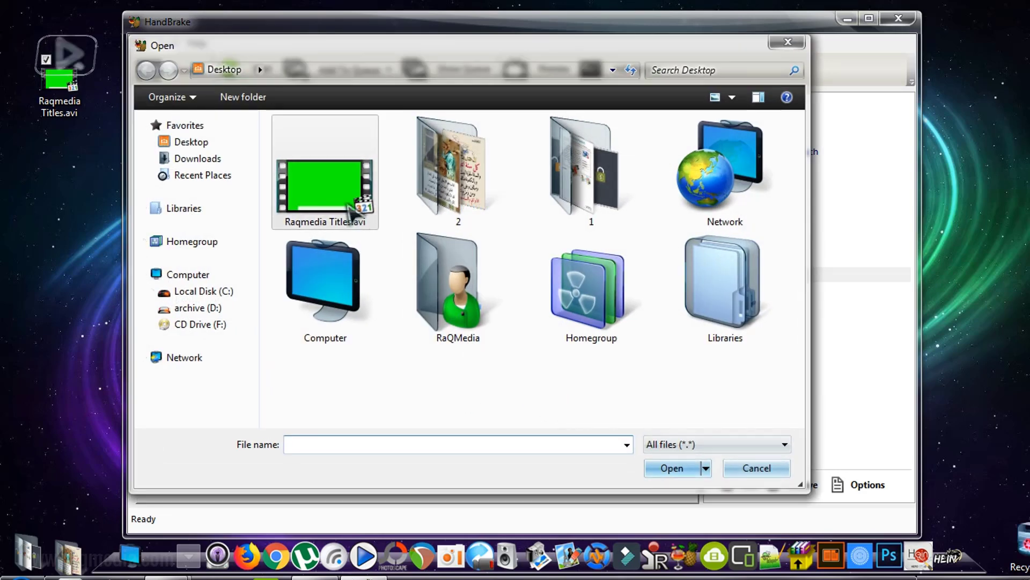
pyautogui.moveTo(332, 194)
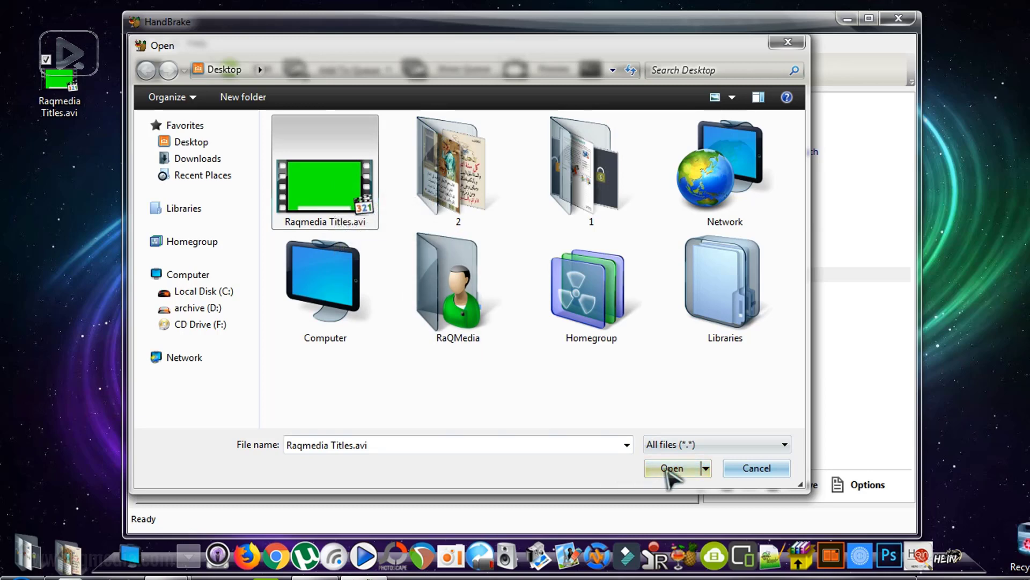
pyautogui.click(671, 468)
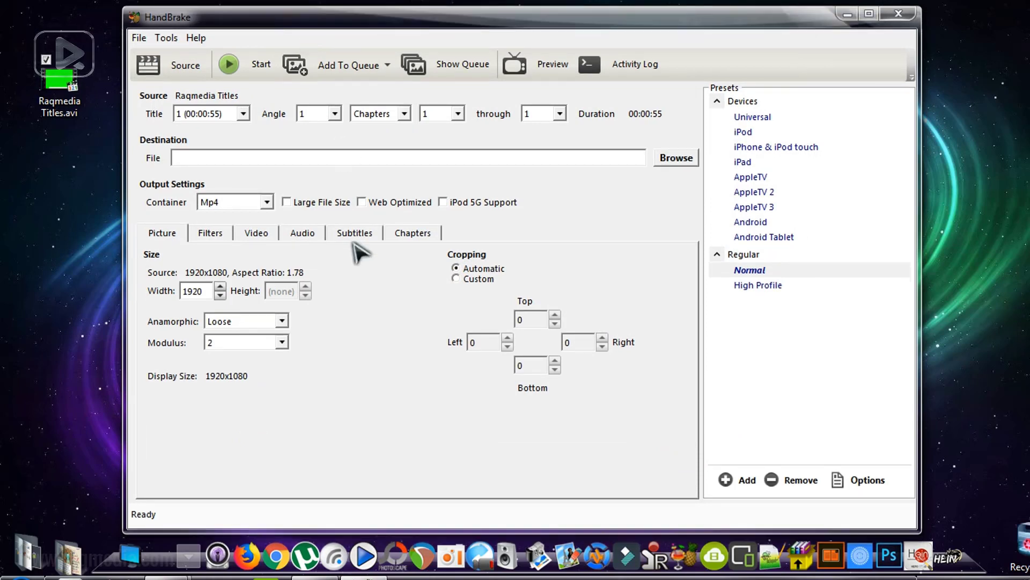
pyautogui.moveTo(688, 277)
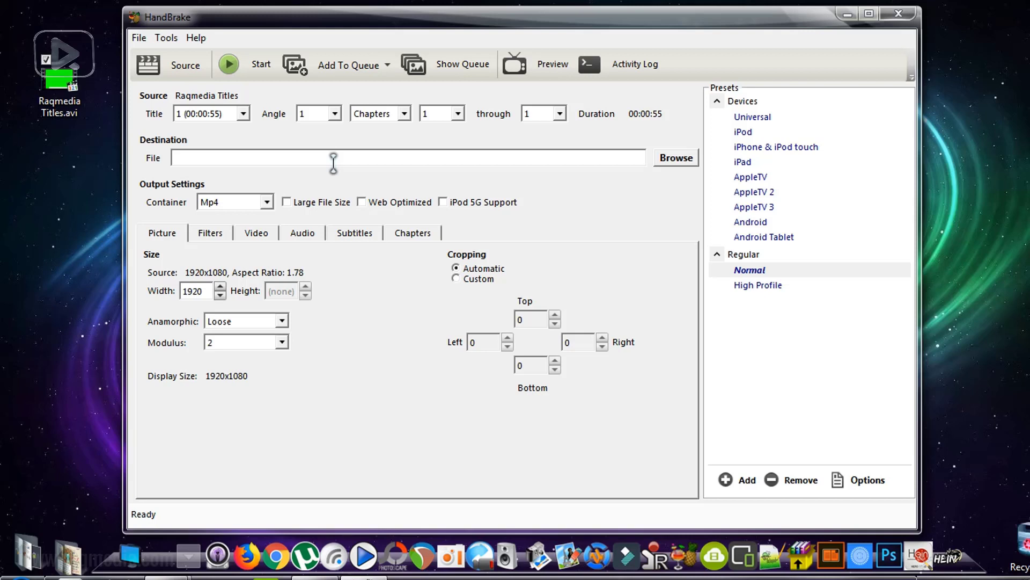
pyautogui.moveTo(609, 207)
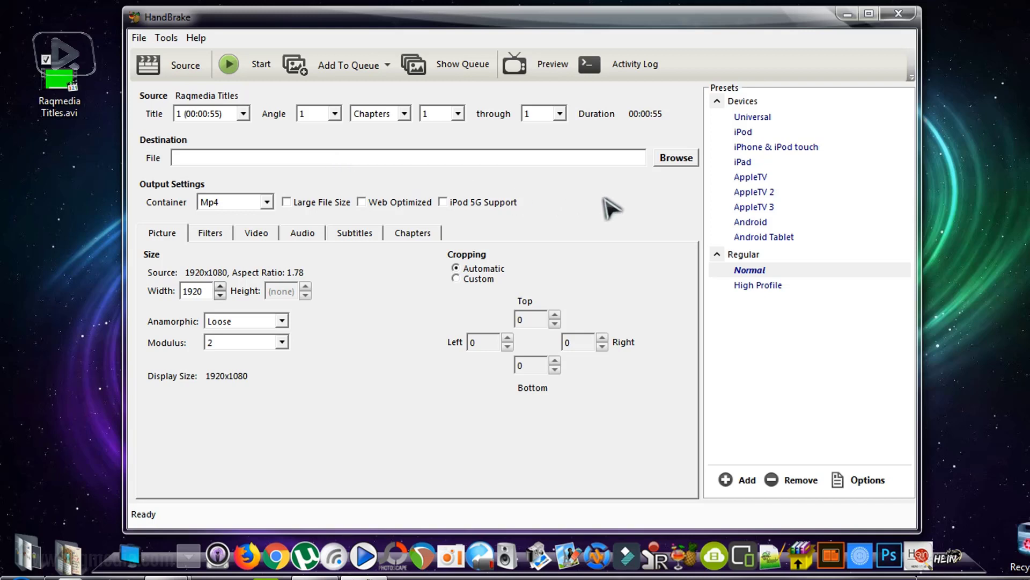
pyautogui.moveTo(219, 249)
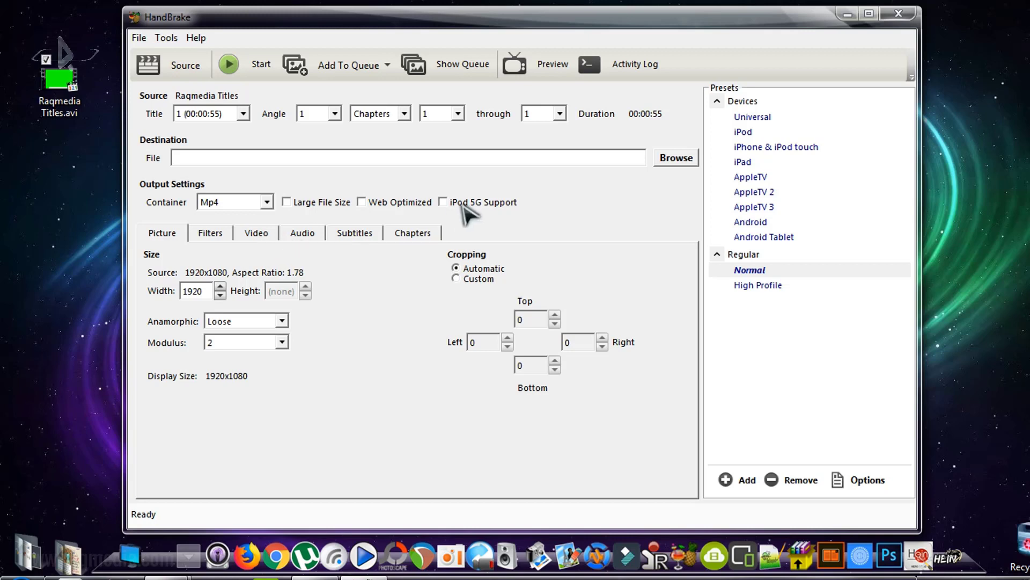
pyautogui.moveTo(606, 314)
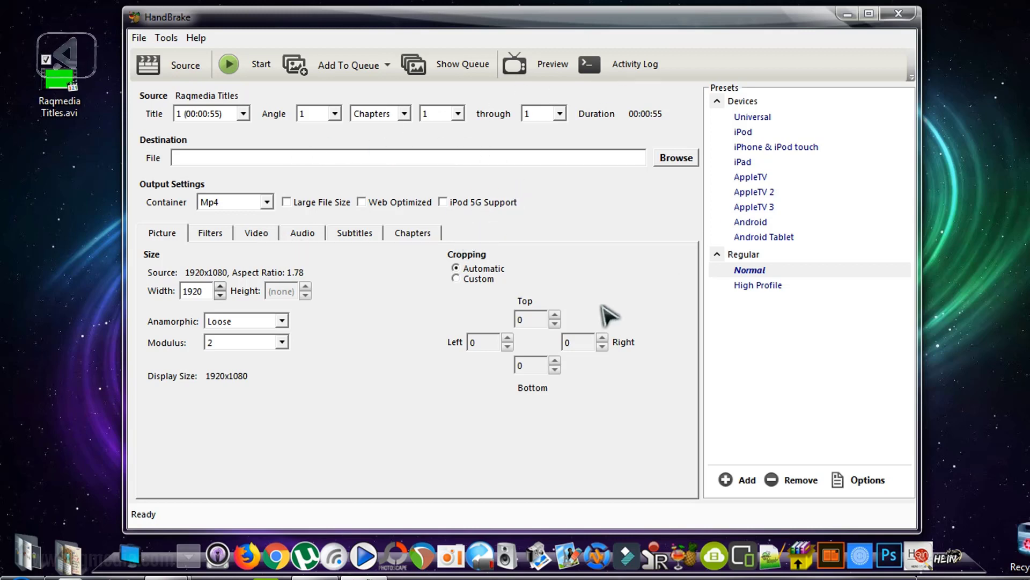
pyautogui.moveTo(642, 225)
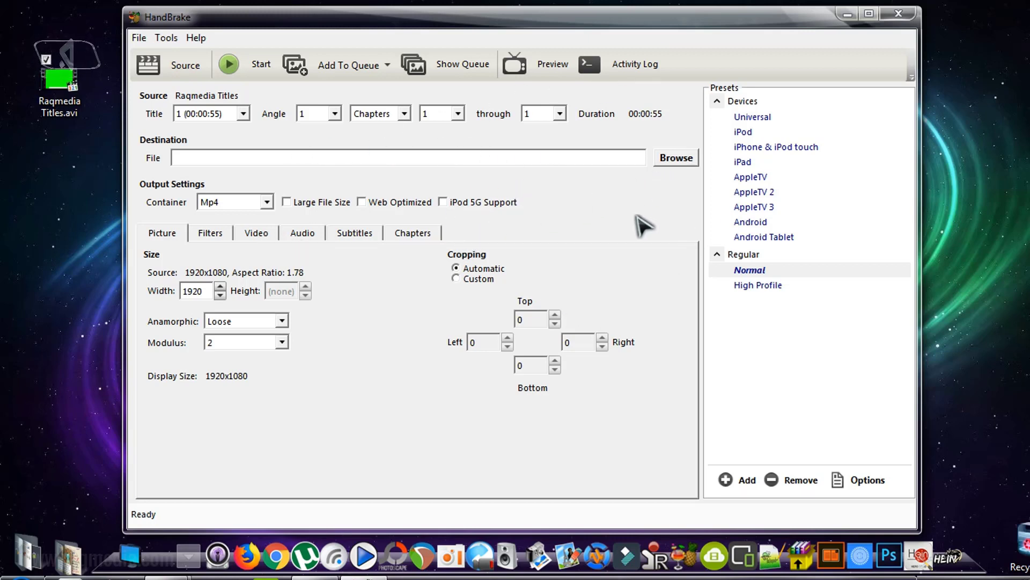
pyautogui.moveTo(581, 225)
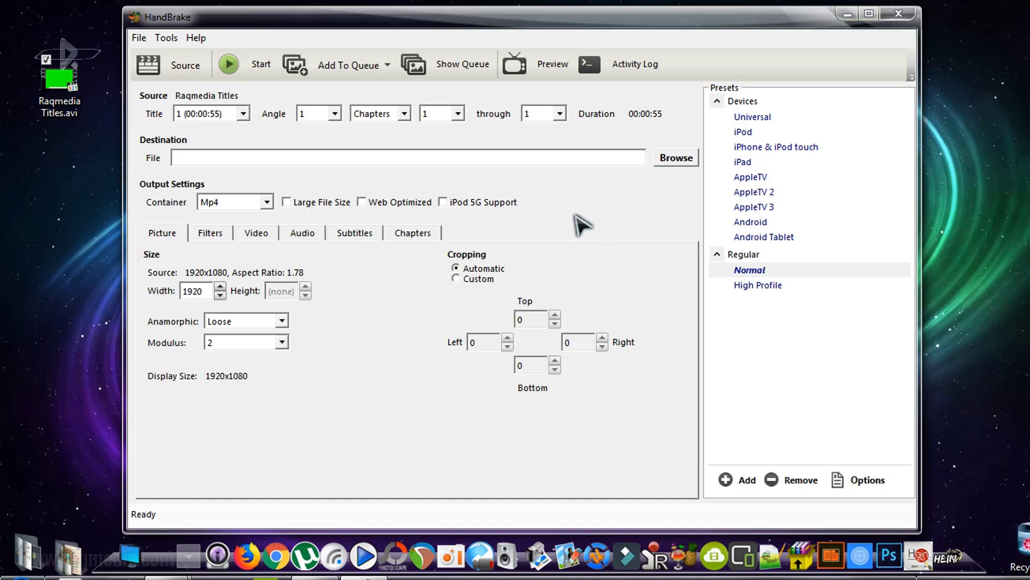
# - Show the Video tab with H.264 codec at constant quality RF 20
pyautogui.click(255, 232)
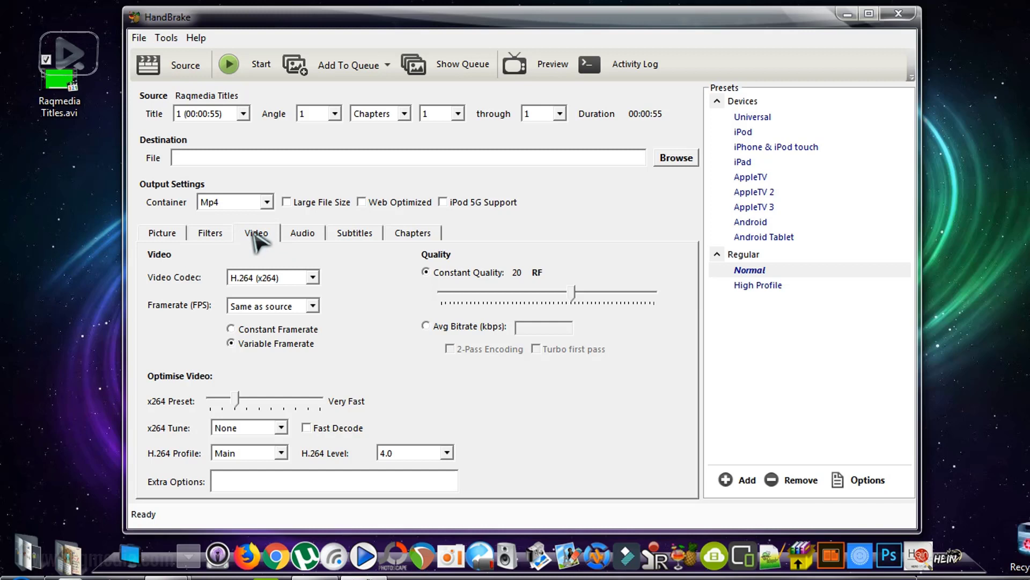
pyautogui.moveTo(263, 249)
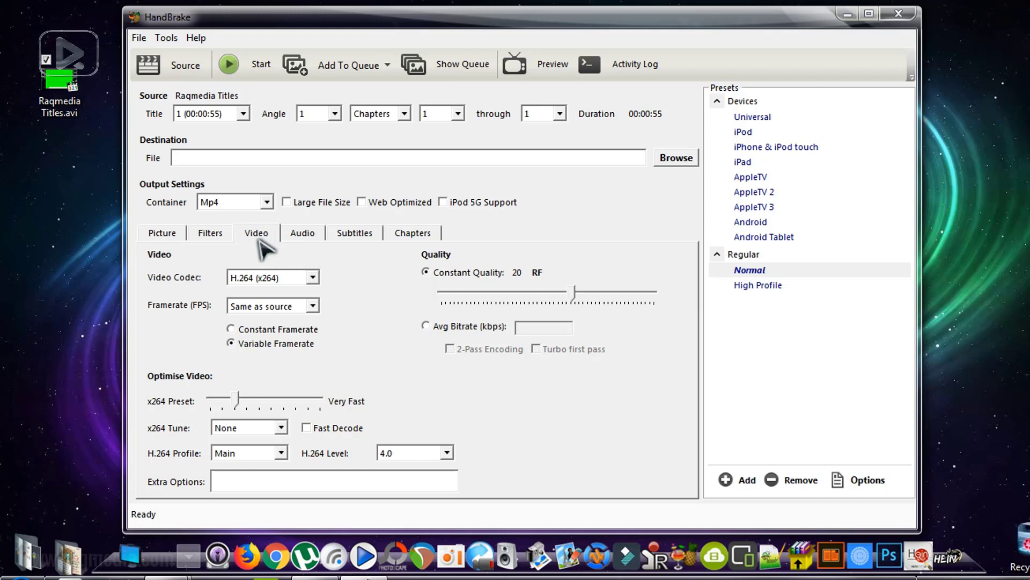
pyautogui.moveTo(327, 292)
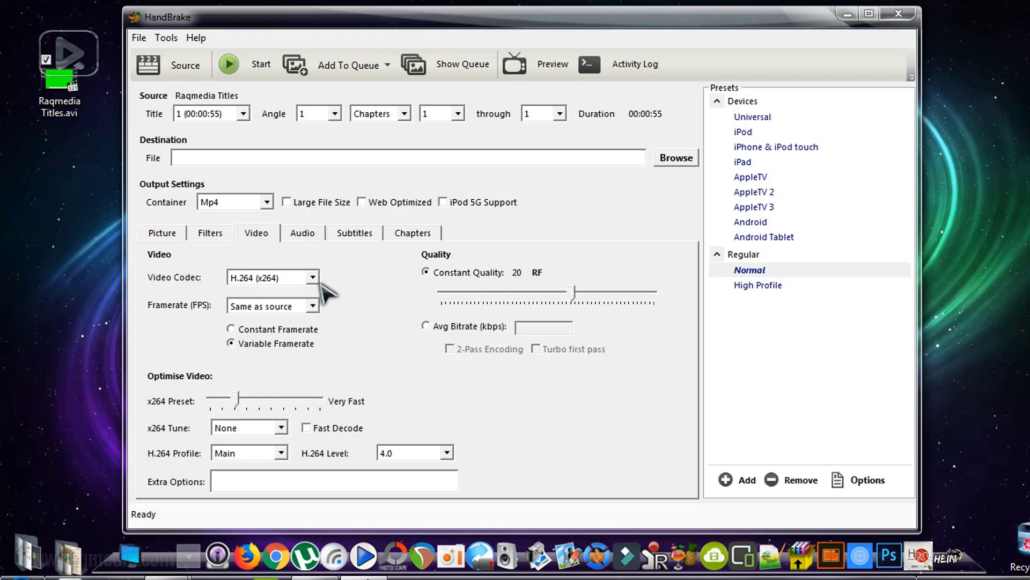
pyautogui.moveTo(305, 286)
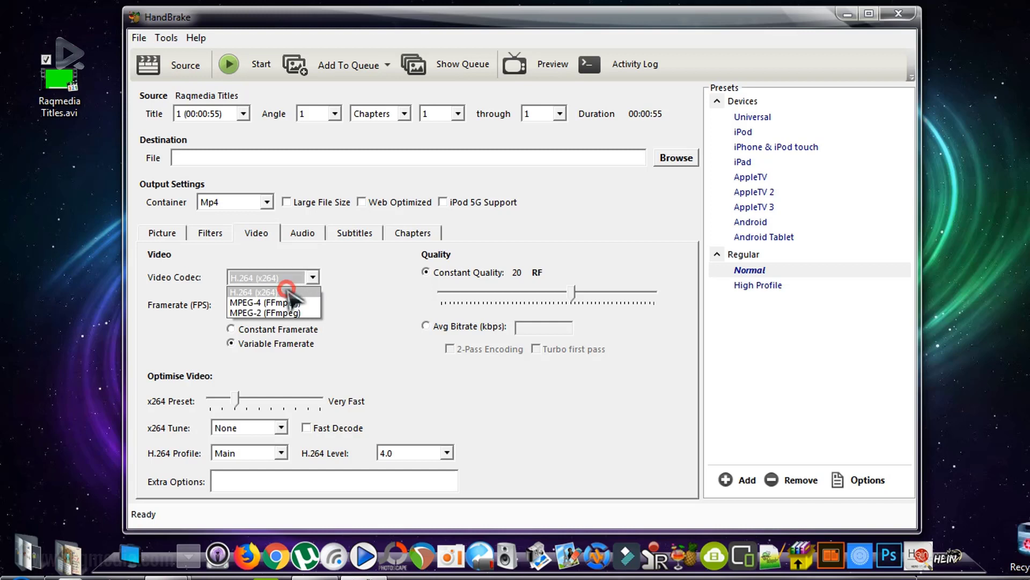
# - Keep H.264, set 29.97 fps and 1880 kbps average bitrate, enable 2-pass with turbo, preset Fast
pyautogui.click(256, 292)
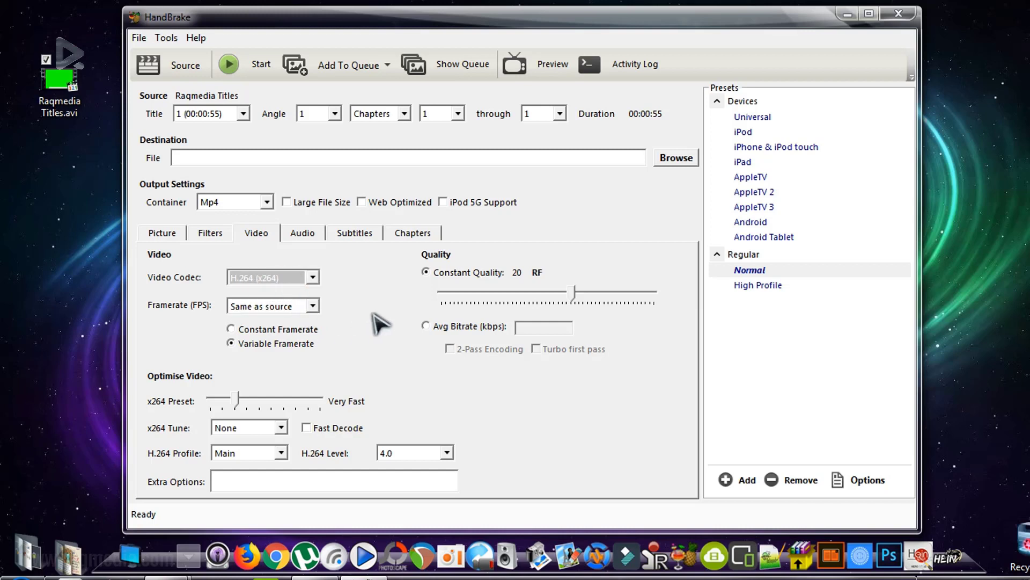
pyautogui.moveTo(289, 316)
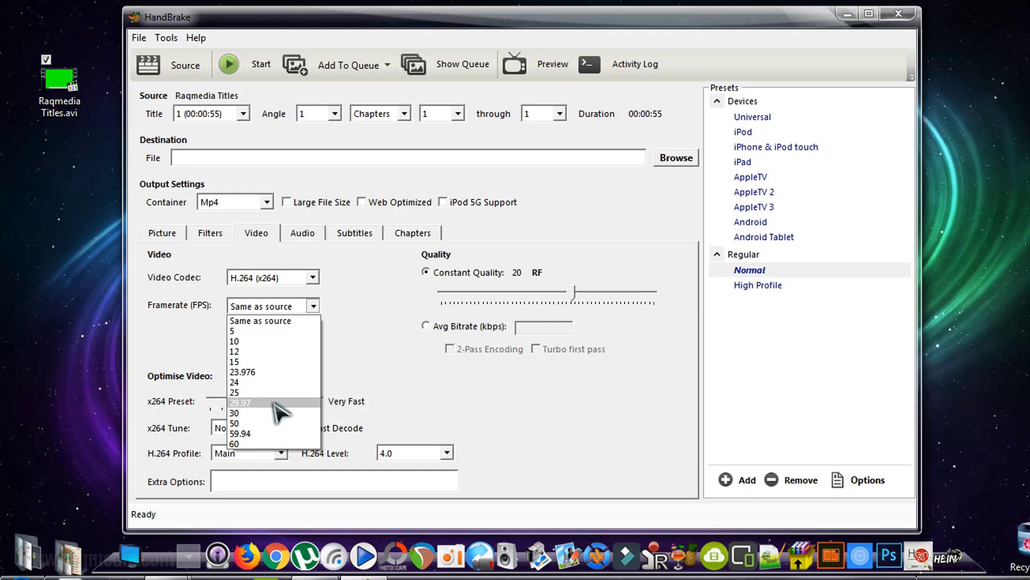
pyautogui.click(241, 402)
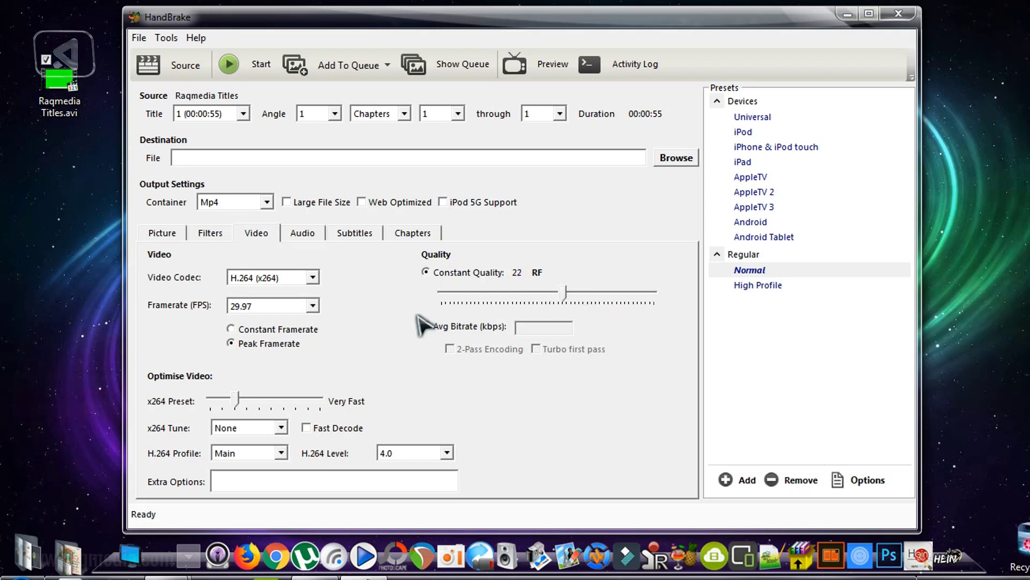
pyautogui.click(426, 326)
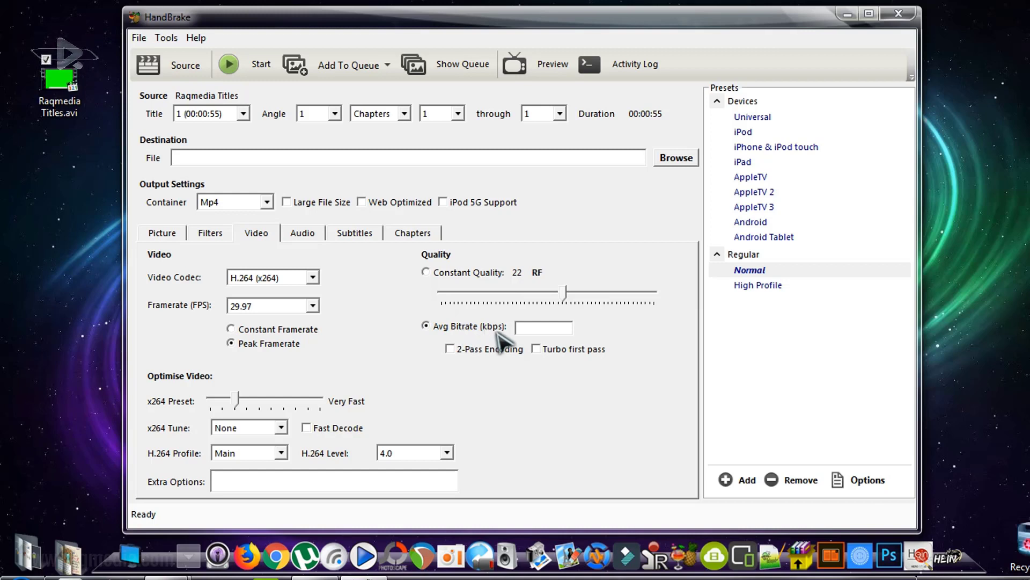
pyautogui.click(542, 328)
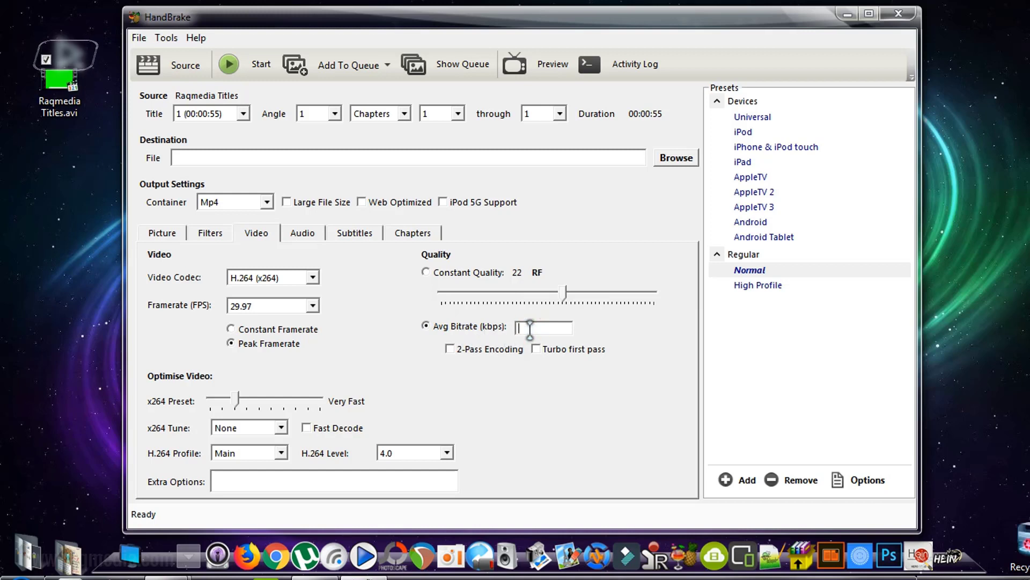
pyautogui.write('1880')
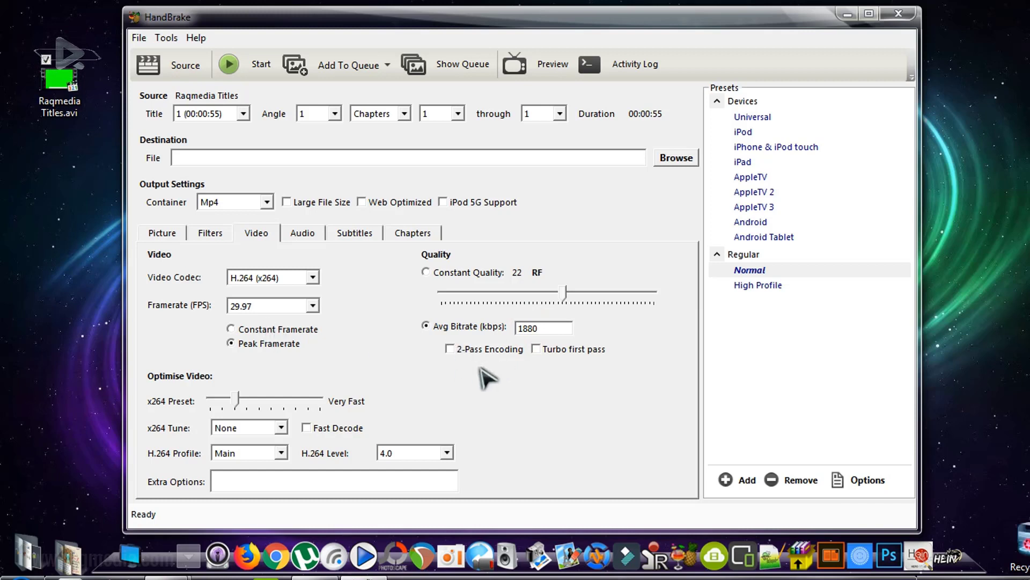
pyautogui.click(450, 349)
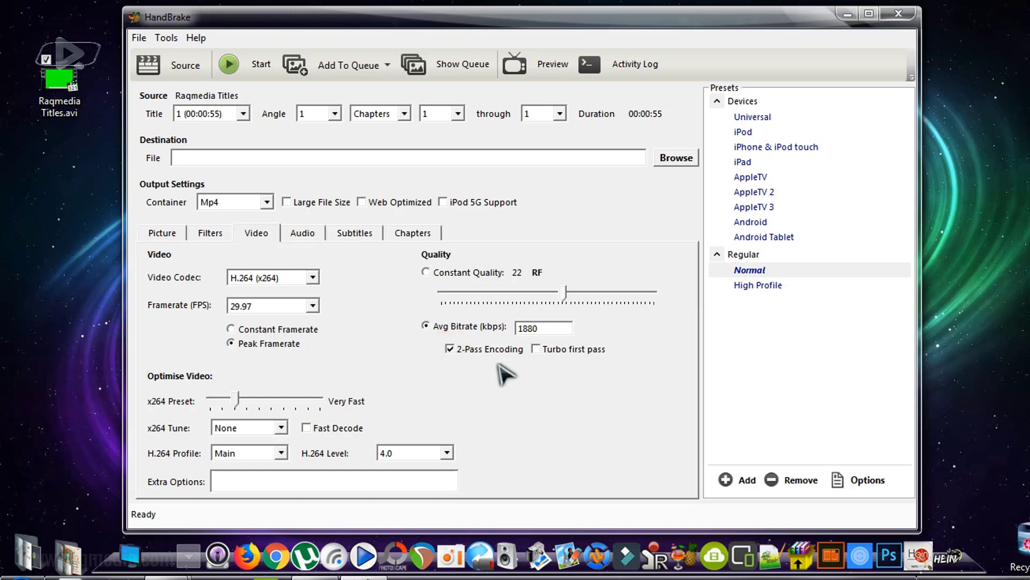
pyautogui.click(536, 349)
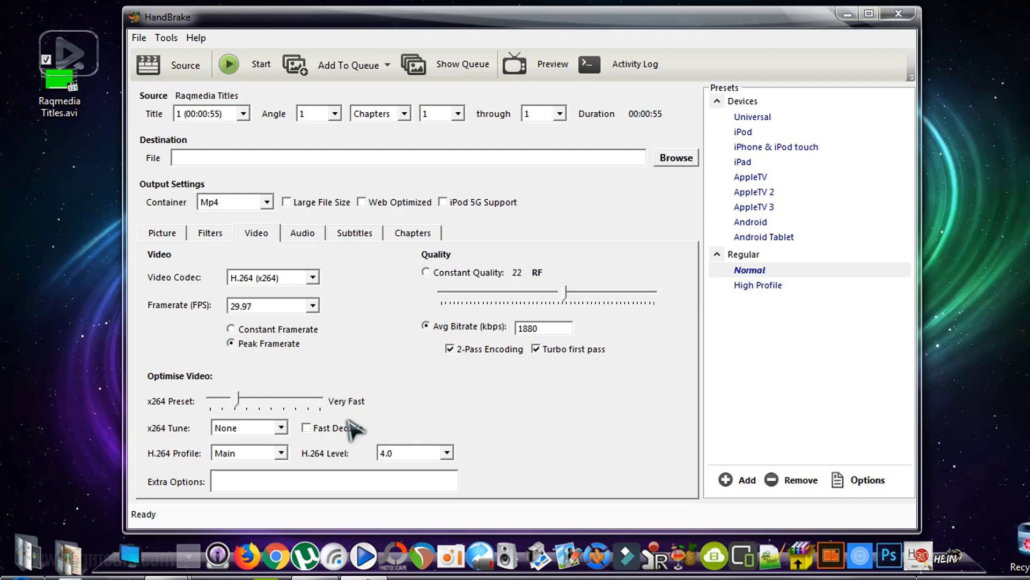
pyautogui.moveTo(196, 391)
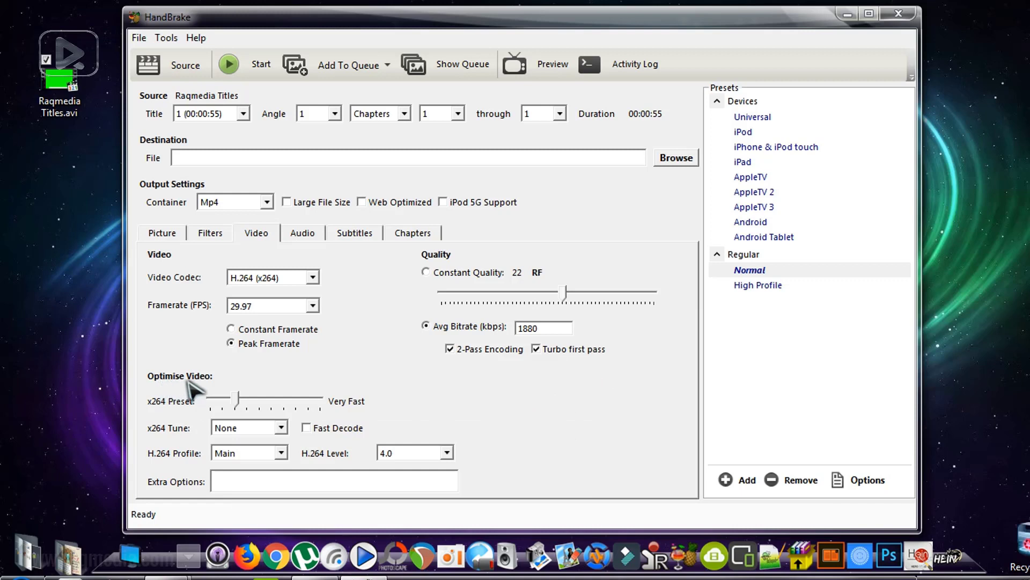
pyautogui.moveTo(240, 400)
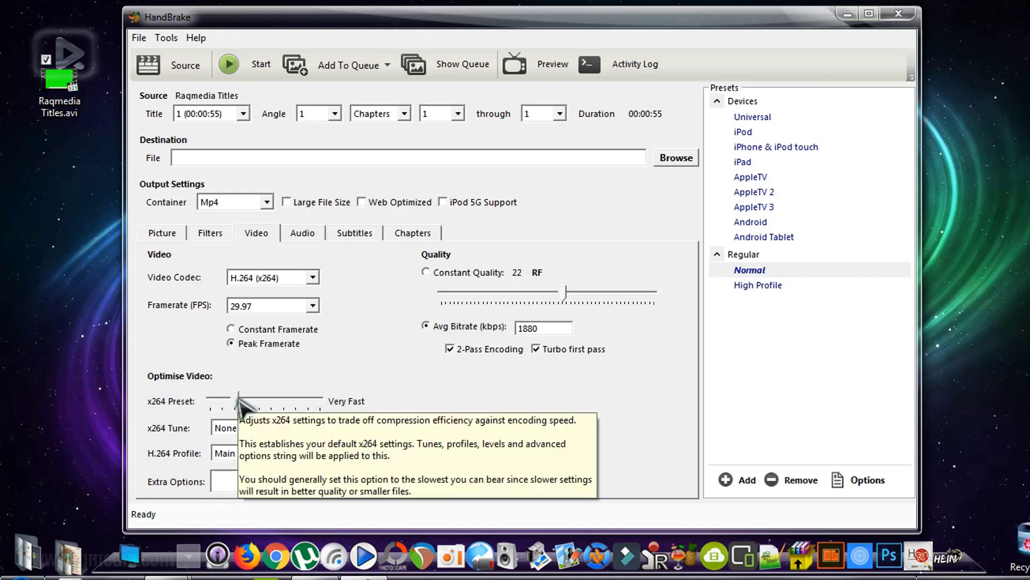
pyautogui.moveTo(257, 407); pyautogui.dragTo(266, 407)
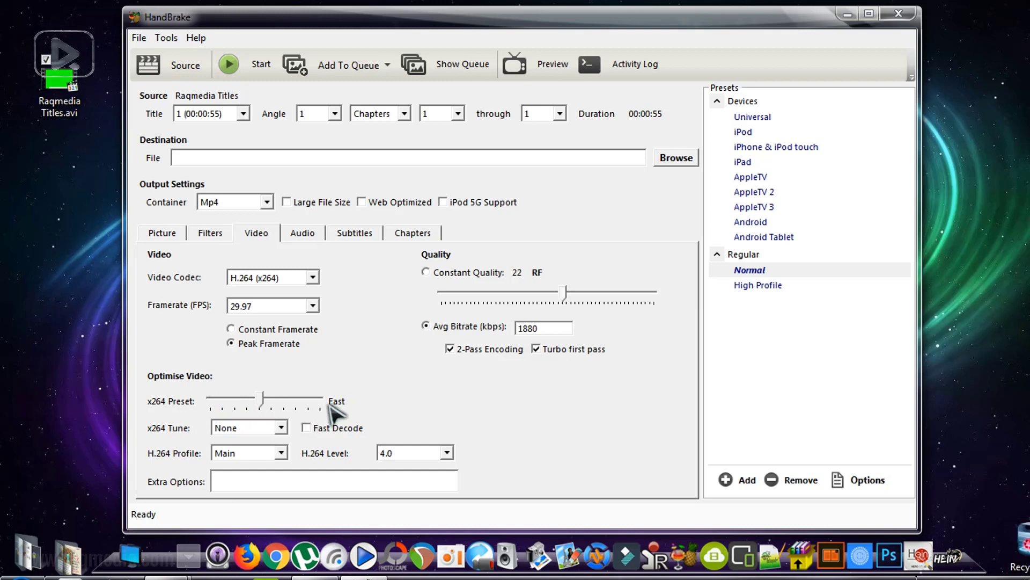
pyautogui.moveTo(250, 427)
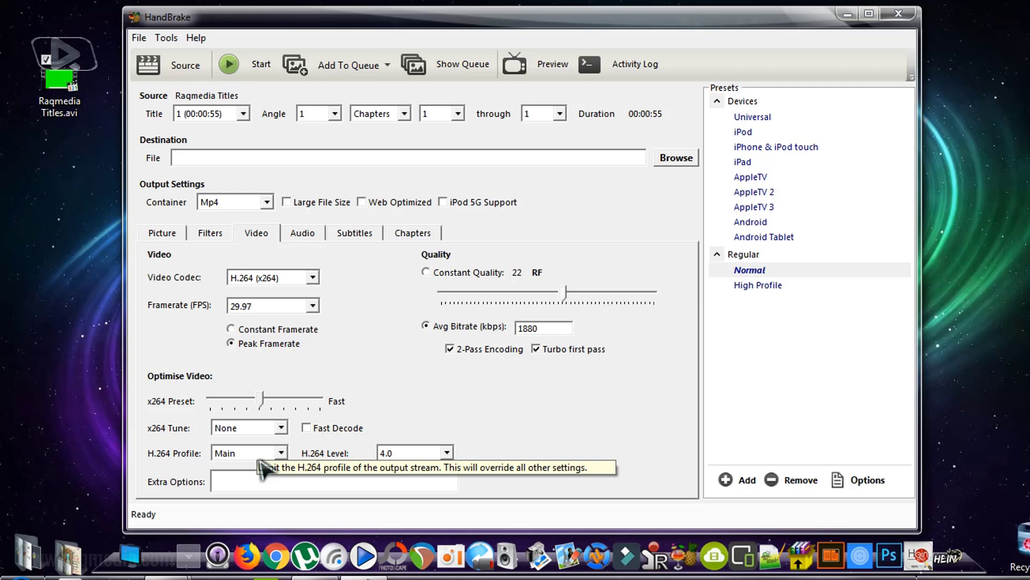
# - Choose 4.2 from the H.264 Level dropdown, keeping Main profile
pyautogui.click(450, 453)
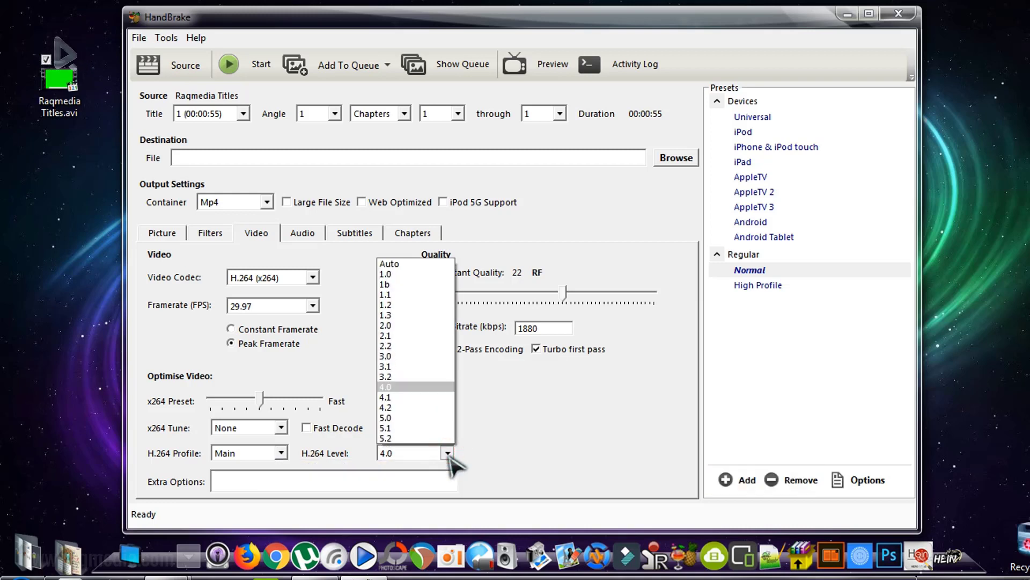
pyautogui.moveTo(434, 407)
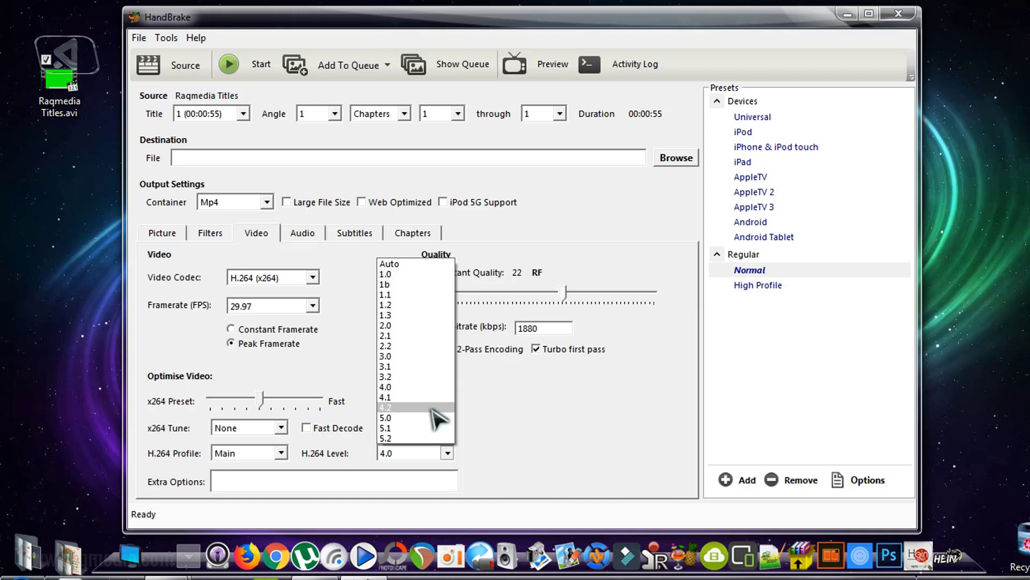
pyautogui.click(386, 407)
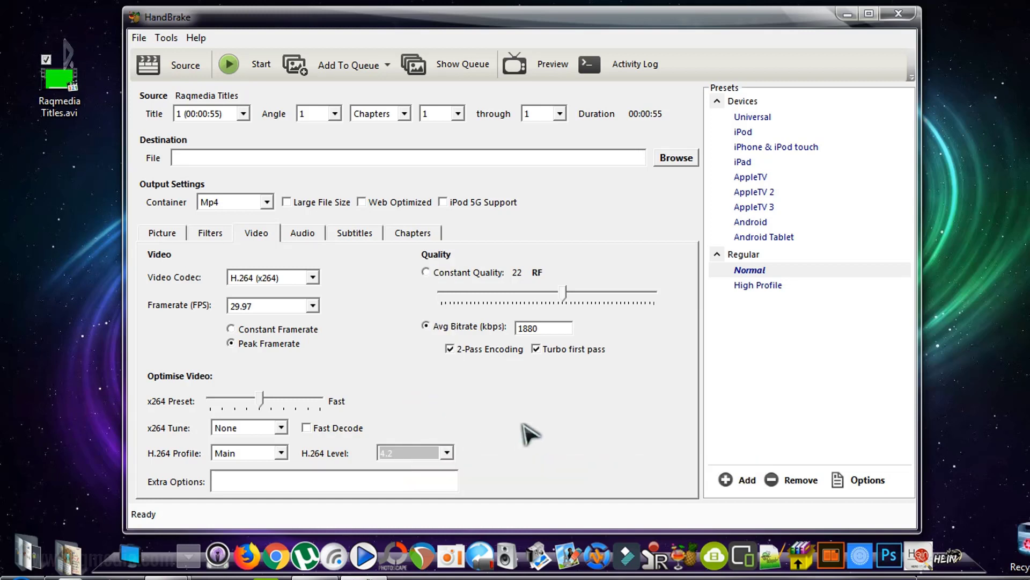
pyautogui.moveTo(571, 404)
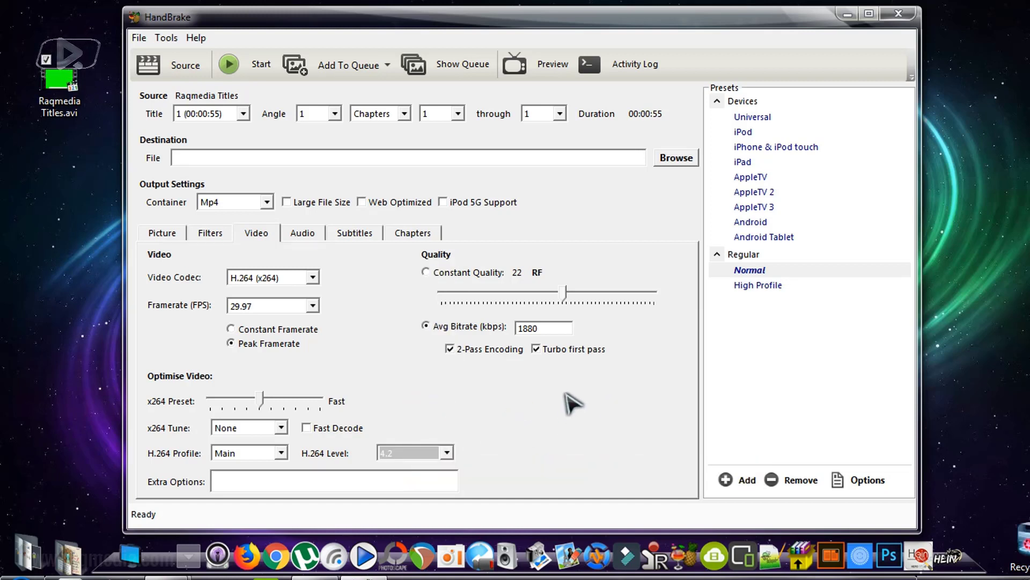
pyautogui.moveTo(463, 263)
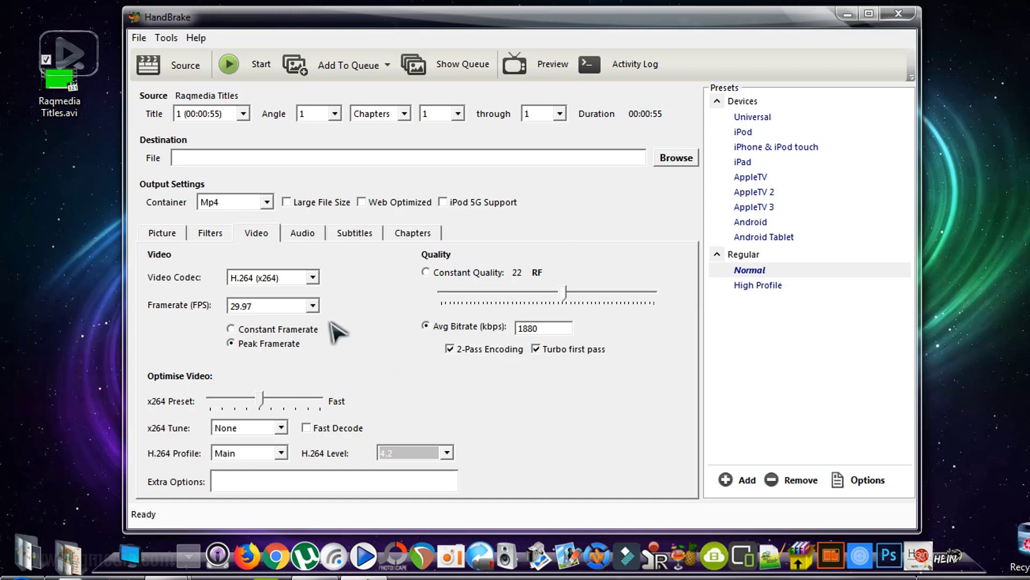
pyautogui.moveTo(545, 437)
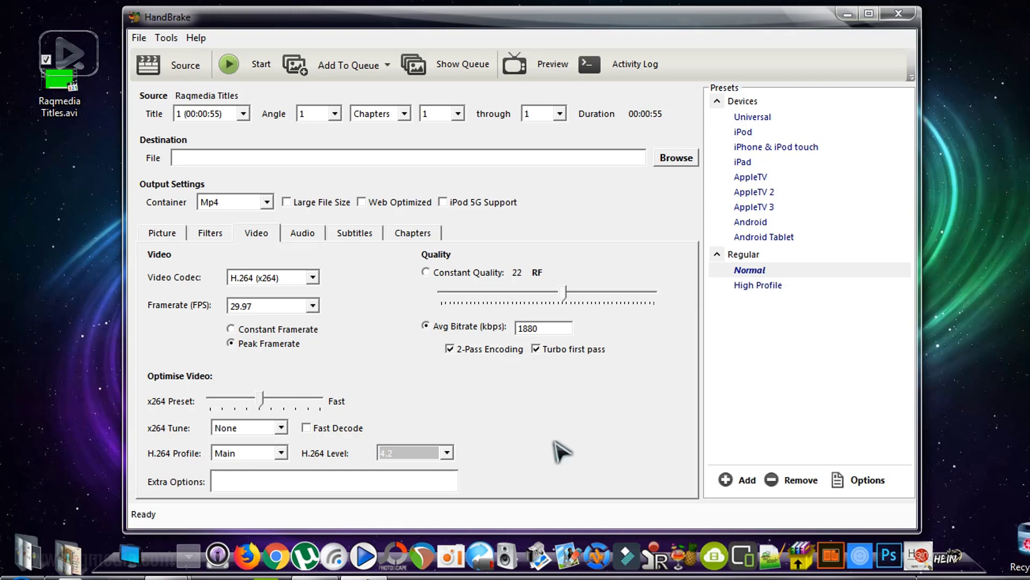
pyautogui.moveTo(571, 442)
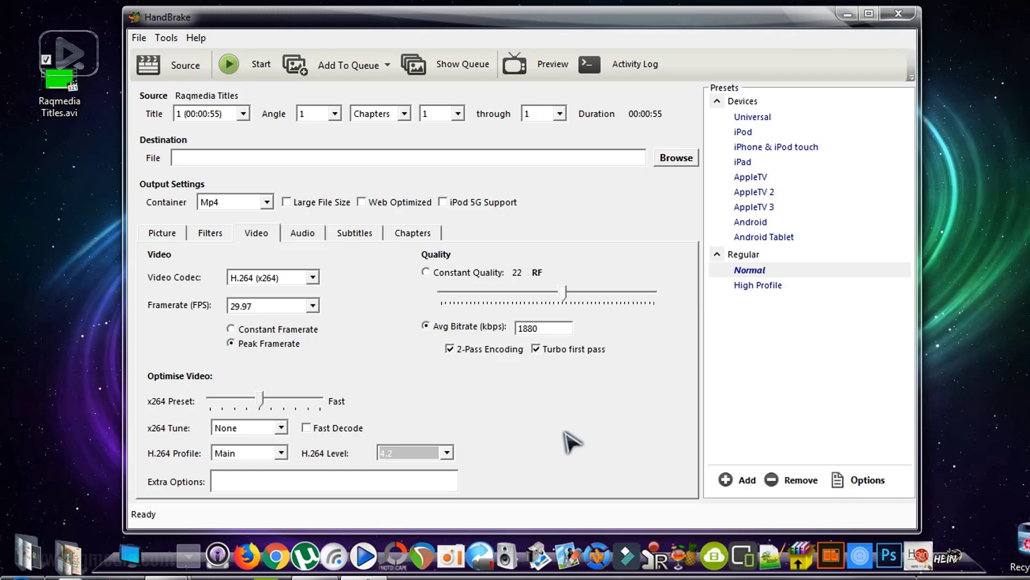
pyautogui.moveTo(200, 311)
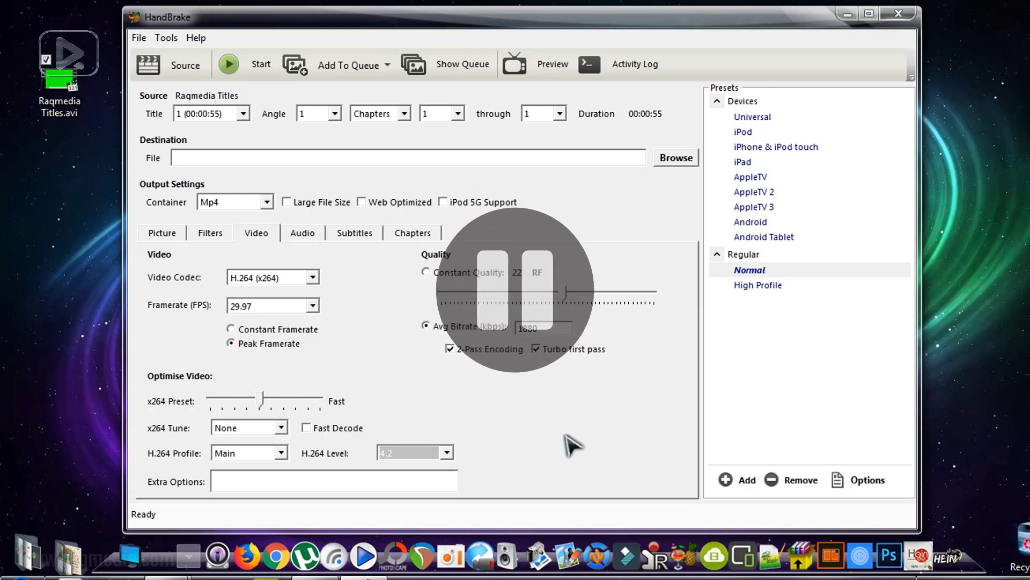
pyautogui.moveTo(603, 450)
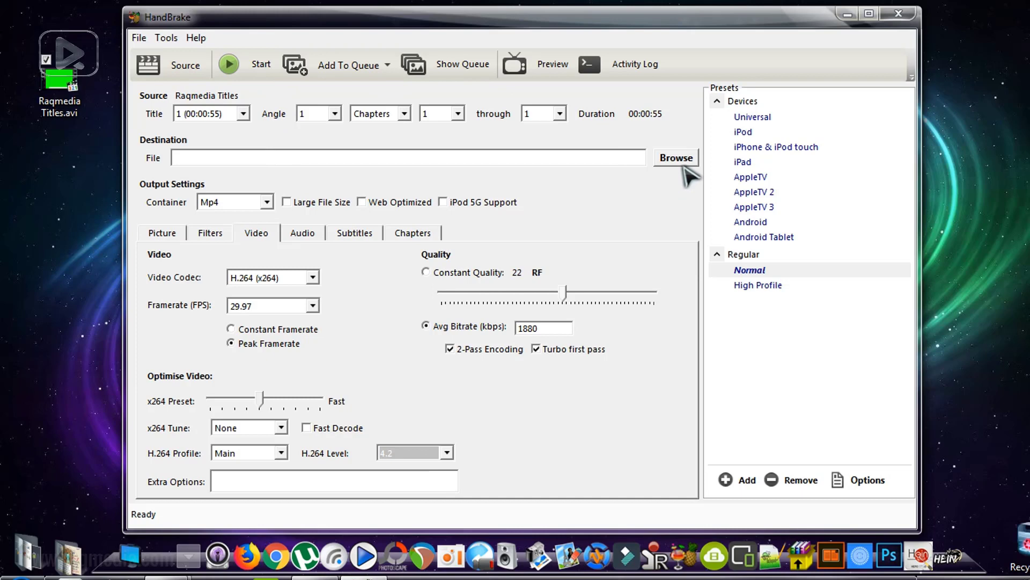
# - Create and open a 'compressed file' folder on the Desktop in the Save As dialog
pyautogui.click(676, 158)
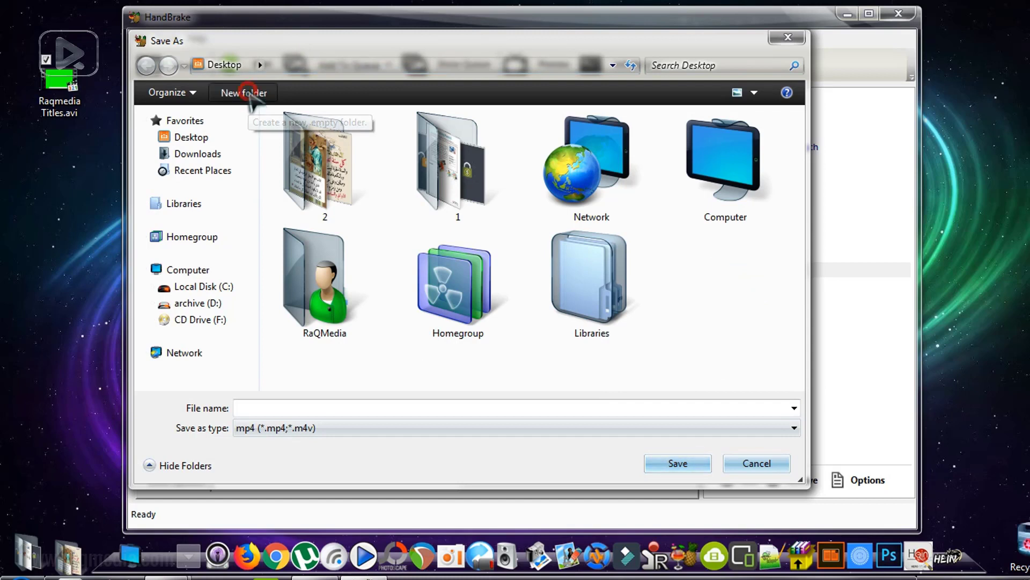
pyautogui.click(242, 92)
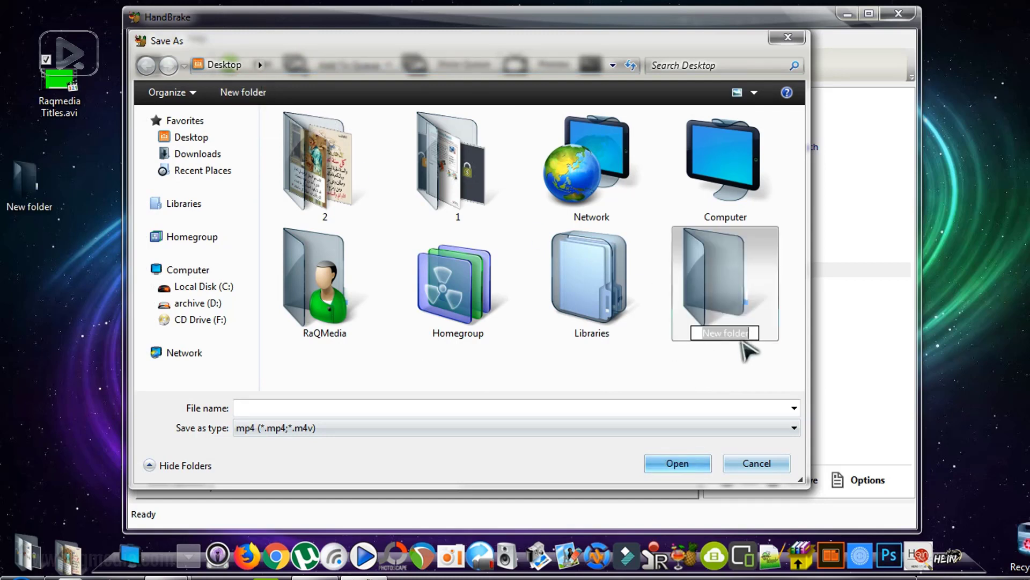
pyautogui.write('compressed')
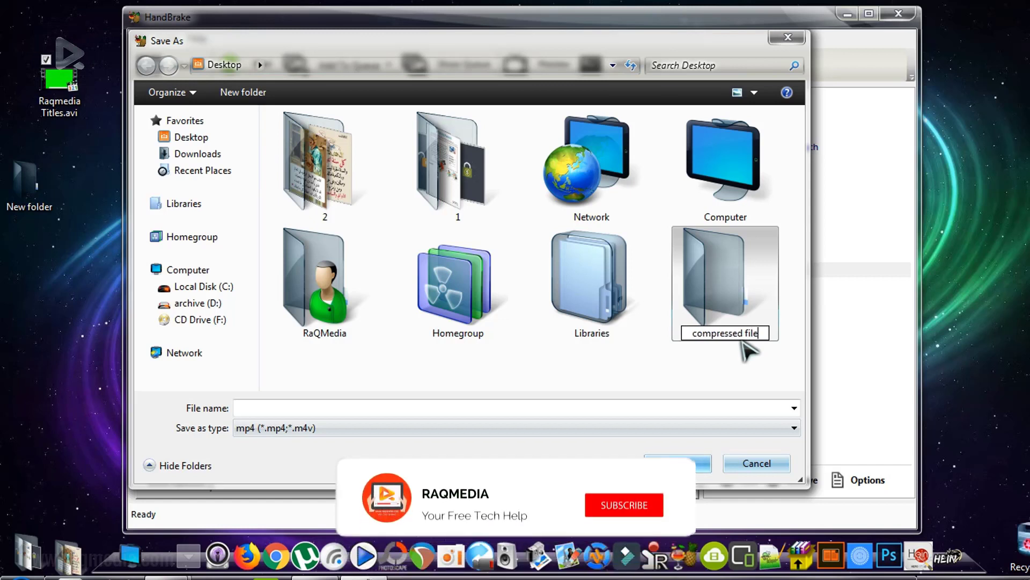
pyautogui.click(622, 504)
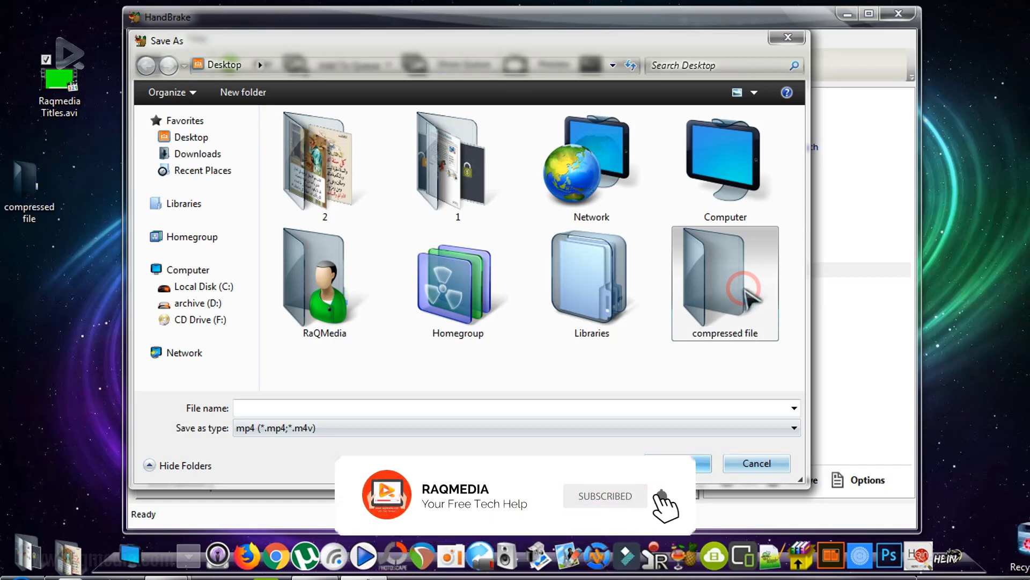
pyautogui.doubleClick(725, 283)
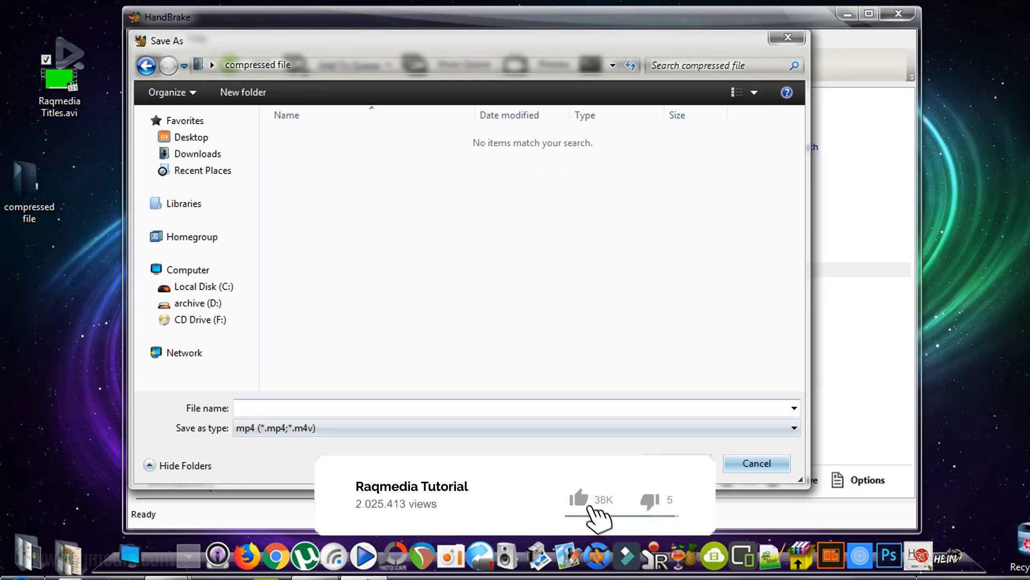
# - Name the output 'raqmedia' and save it as the destination
pyautogui.click(513, 407)
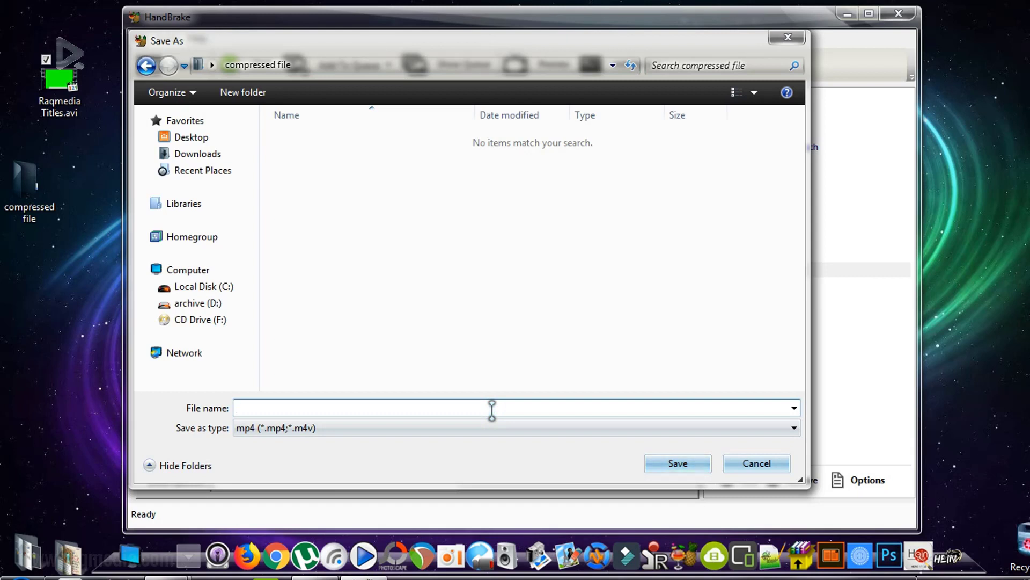
pyautogui.write('raq')
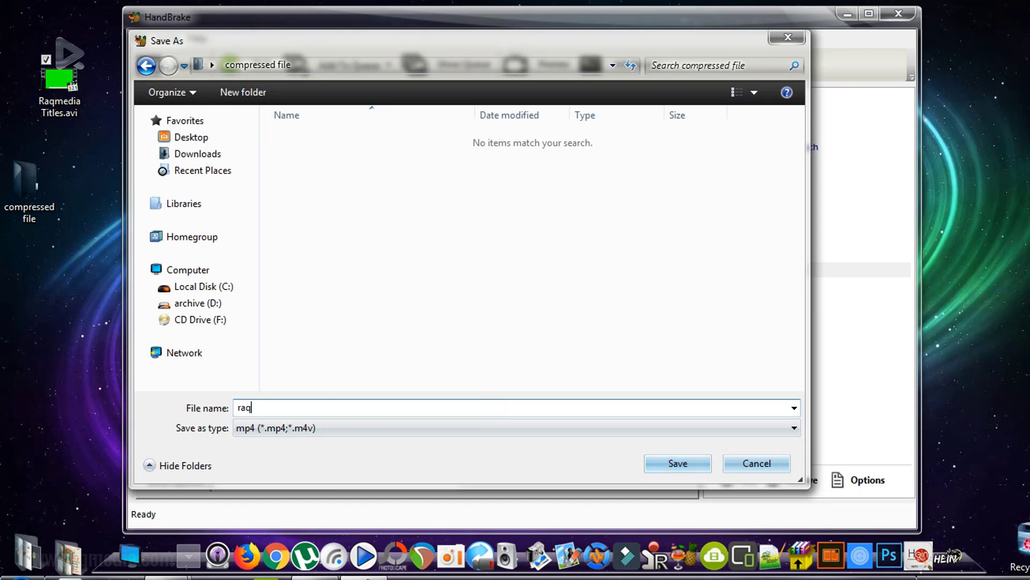
pyautogui.write('media')
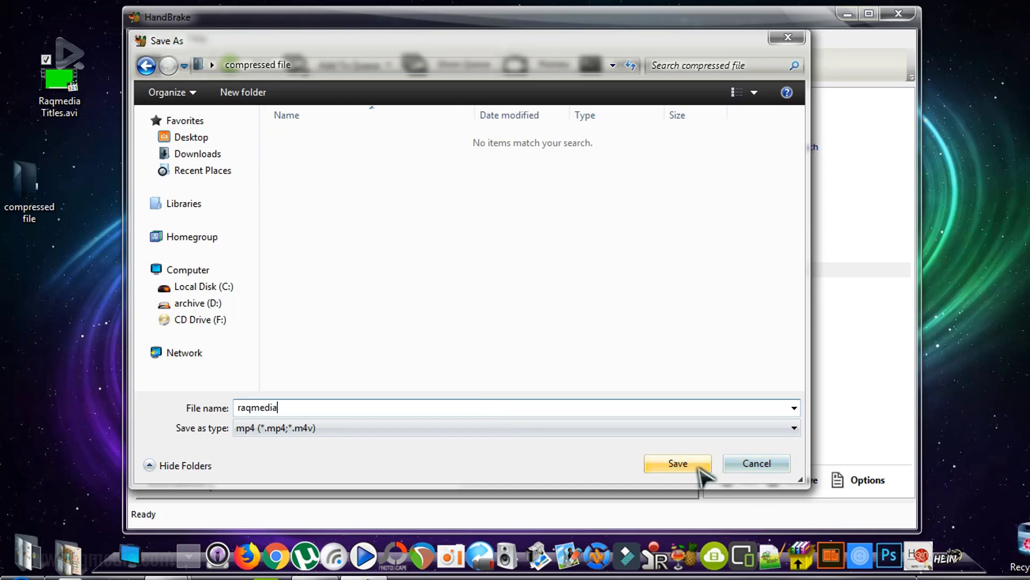
pyautogui.click(678, 463)
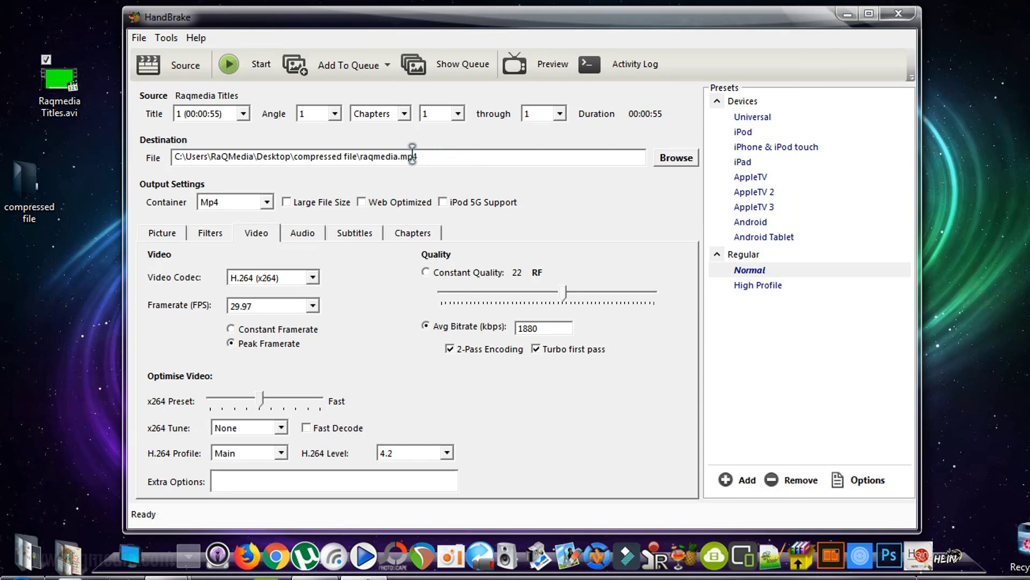
pyautogui.moveTo(645, 414)
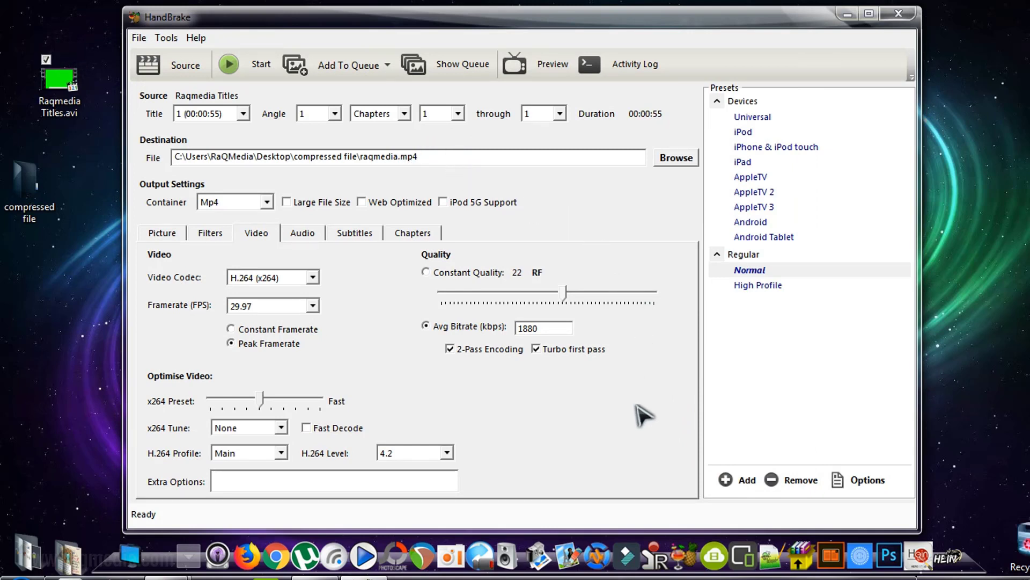
pyautogui.click(407, 156)
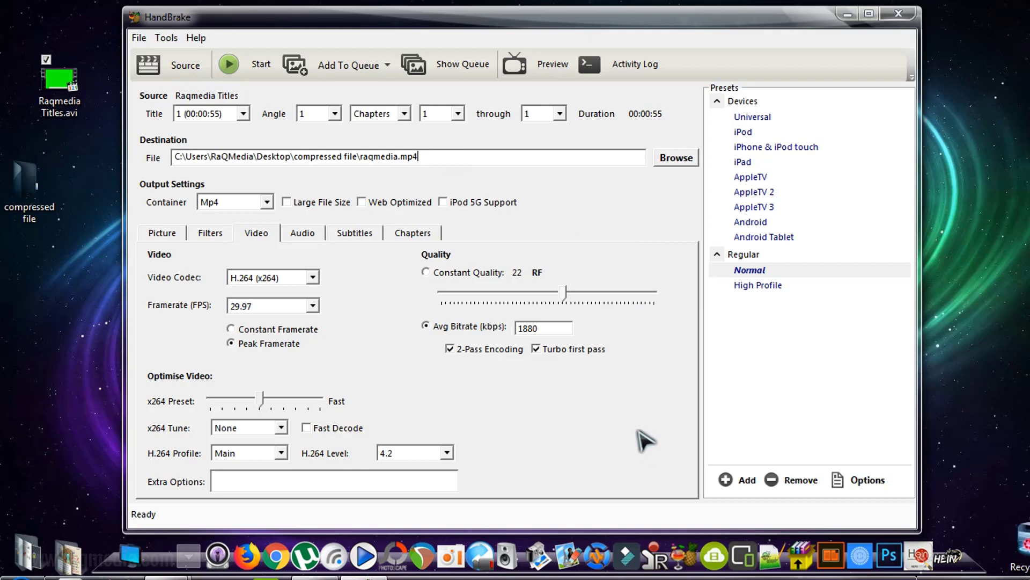
pyautogui.moveTo(287, 294)
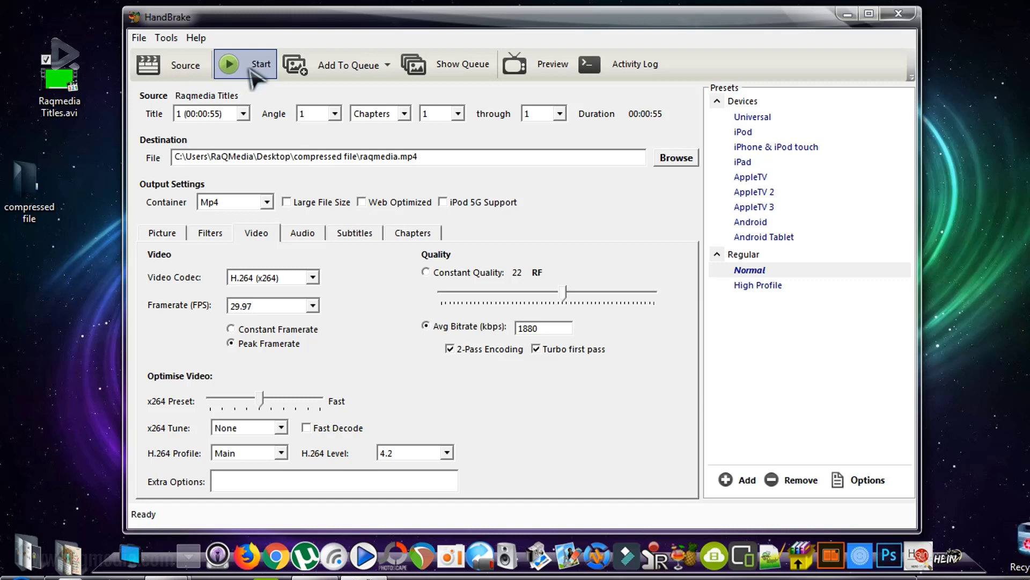
# - Start the encode and let the queue run to completion
pyautogui.click(244, 63)
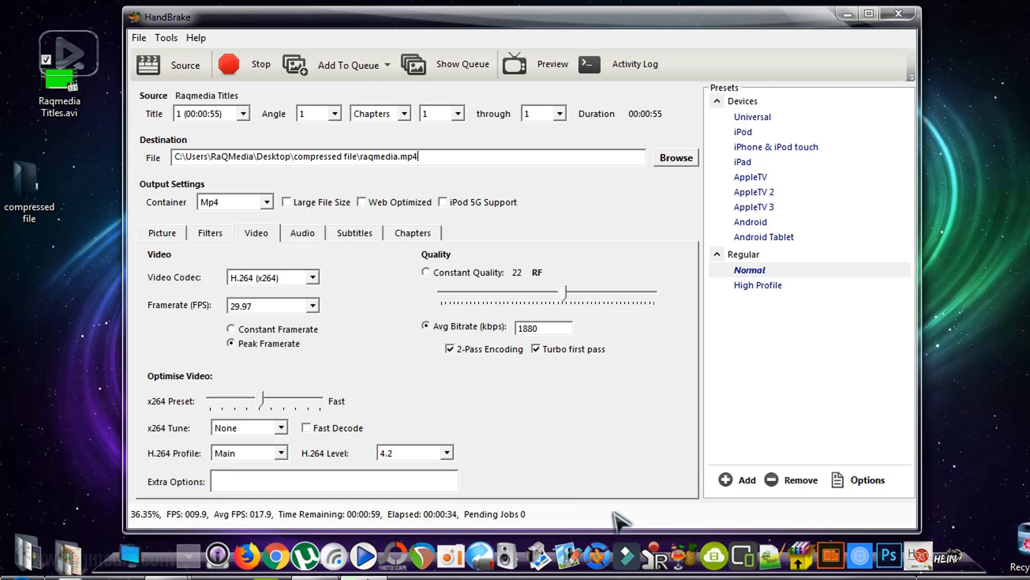
pyautogui.moveTo(571, 515)
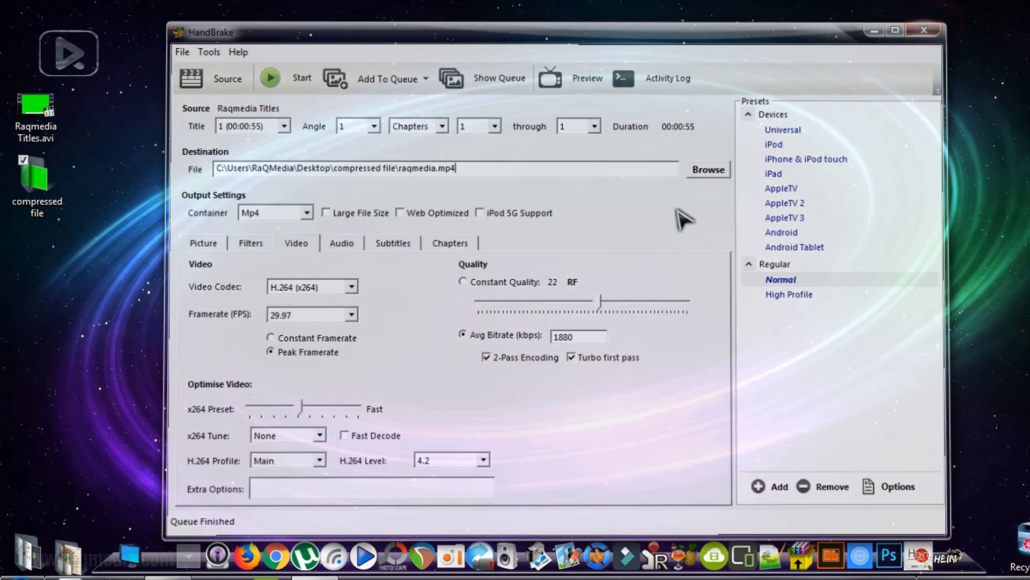
# - Minimize HandBrake and open Properties for Raqmedia Titles.mp4 in the compressed file folder
pyautogui.click(924, 30)
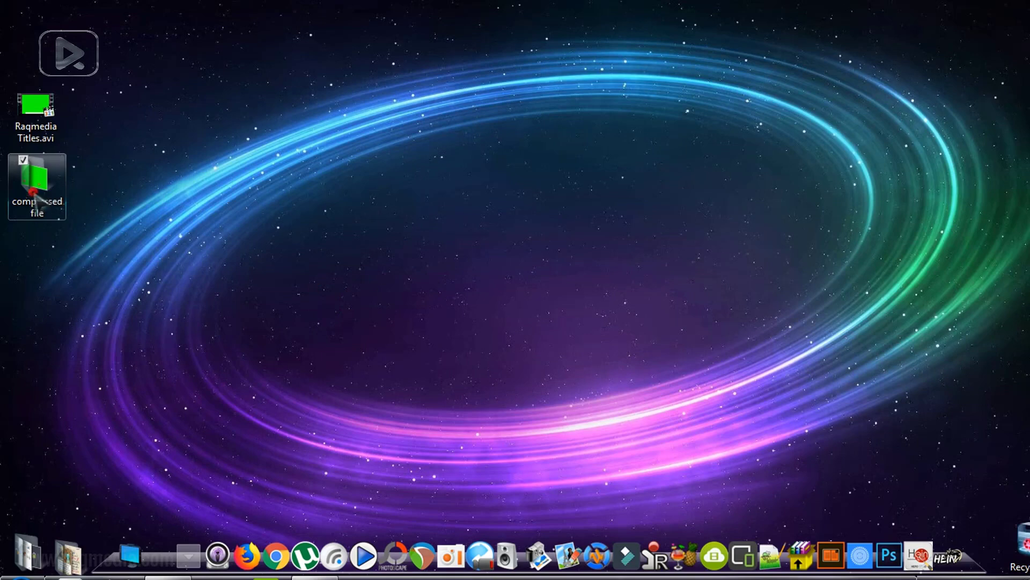
pyautogui.doubleClick(36, 178)
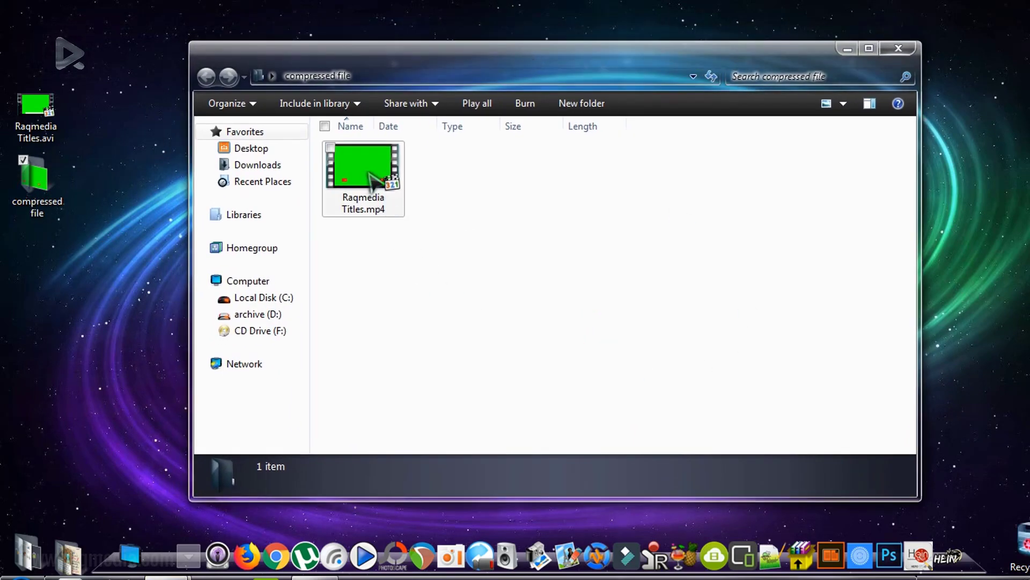
pyautogui.click(363, 166)
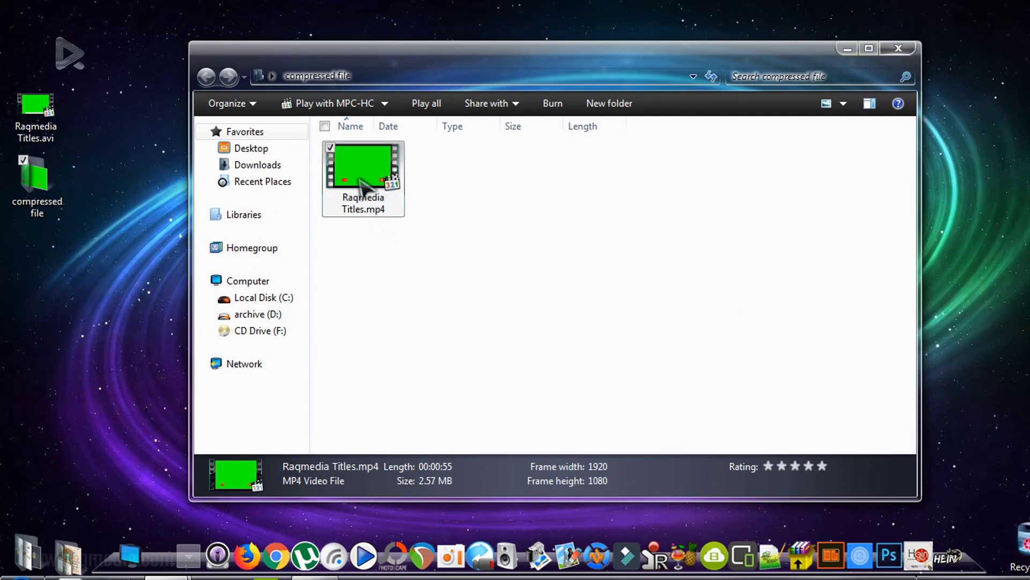
pyautogui.rightClick(363, 170)
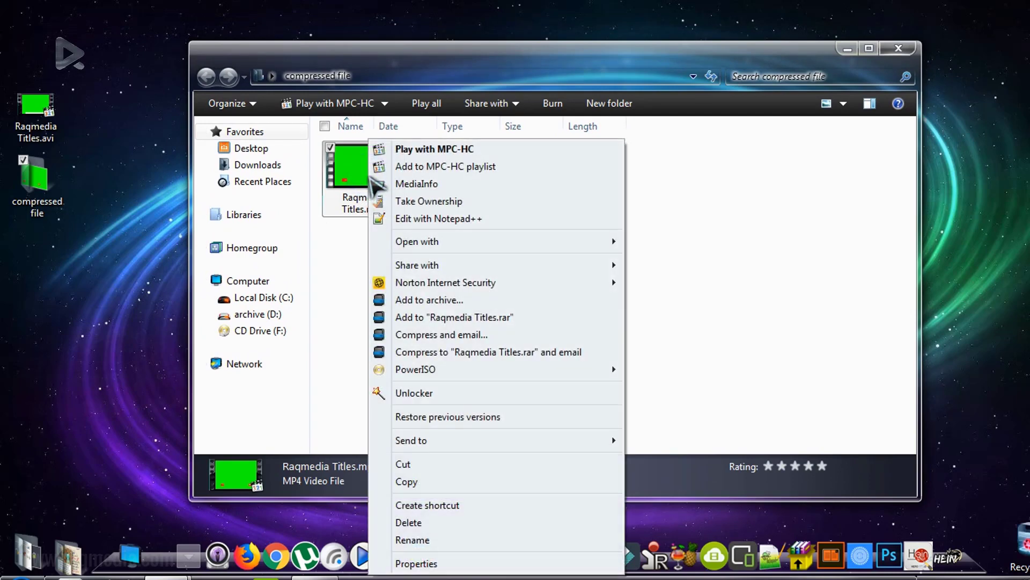
pyautogui.click(416, 563)
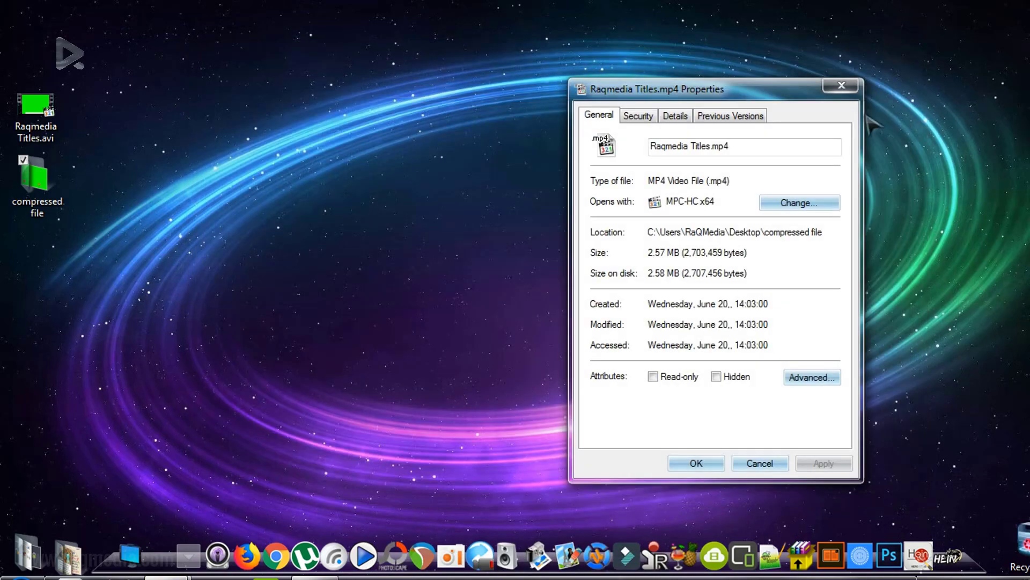
# - Open Raqmedia Titles.avi Properties beside the MP4's: 9.65 GB versus 2.57 MB
pyautogui.rightClick(36, 106)
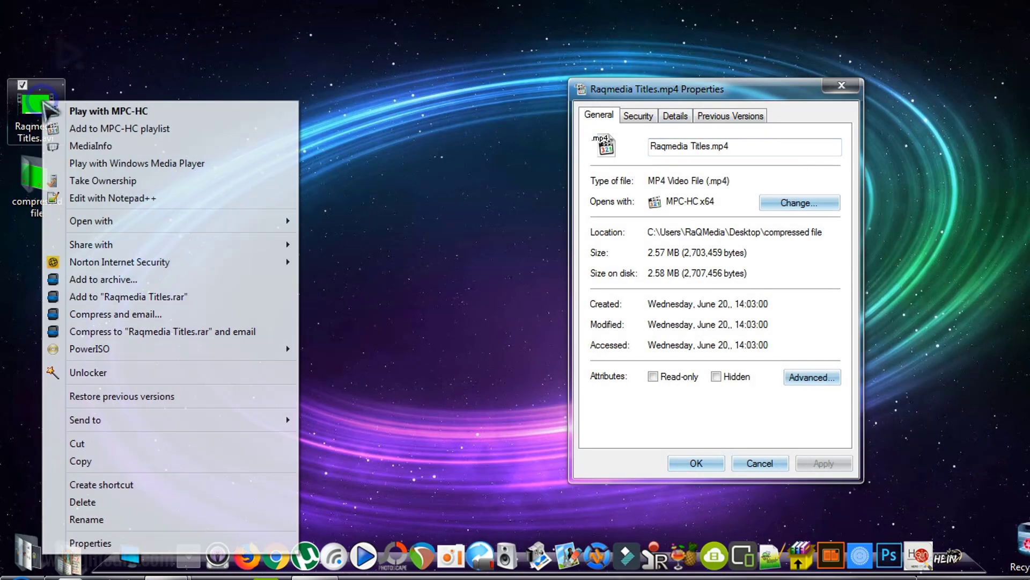
pyautogui.click(90, 542)
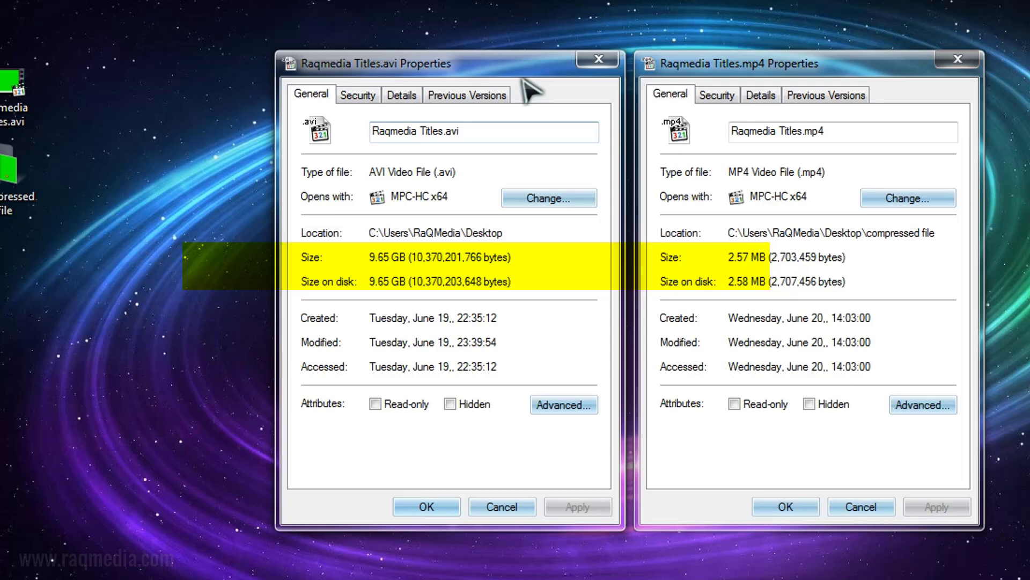
pyautogui.click(760, 94)
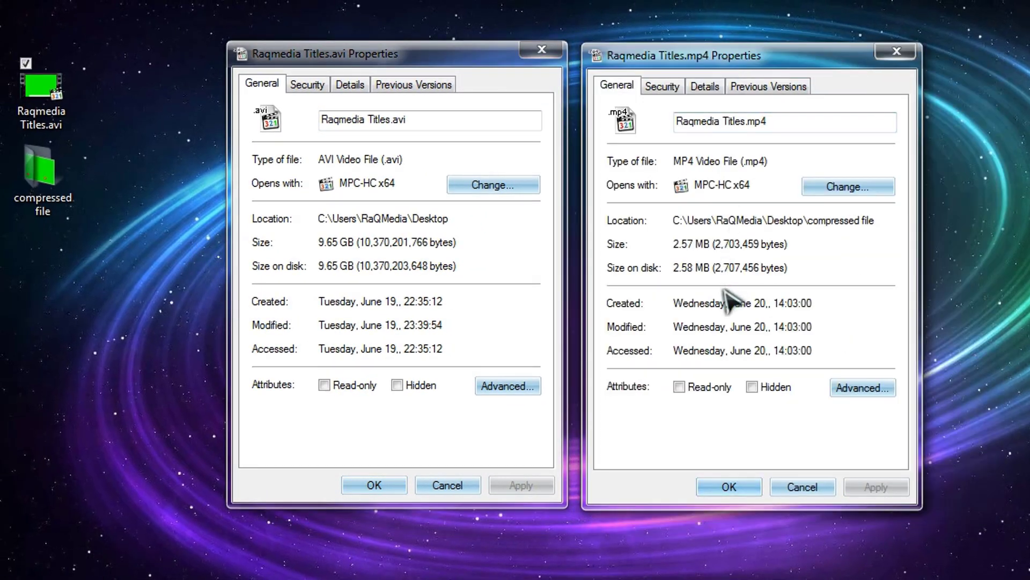
pyautogui.moveTo(404, 289)
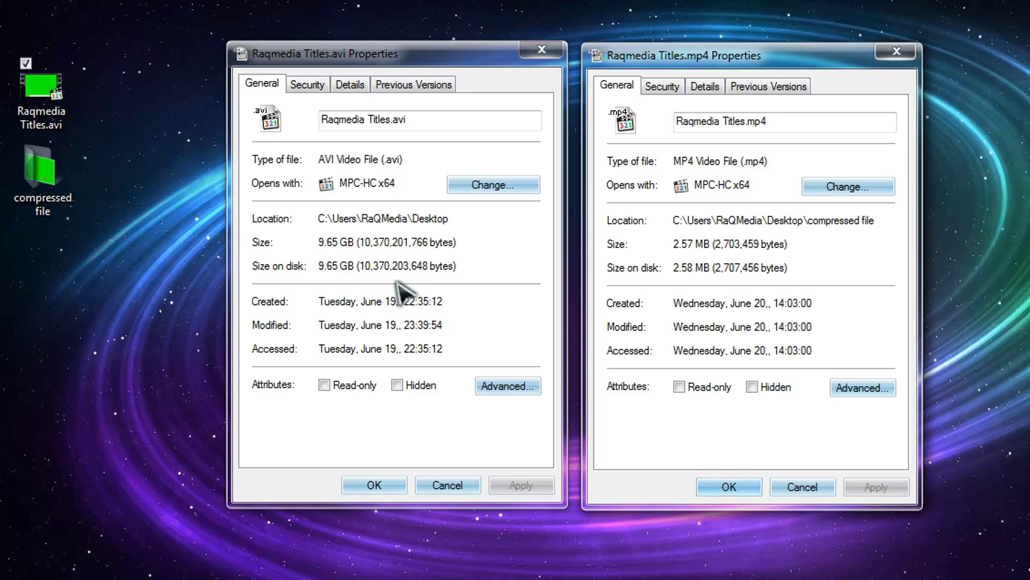
pyautogui.moveTo(392, 276)
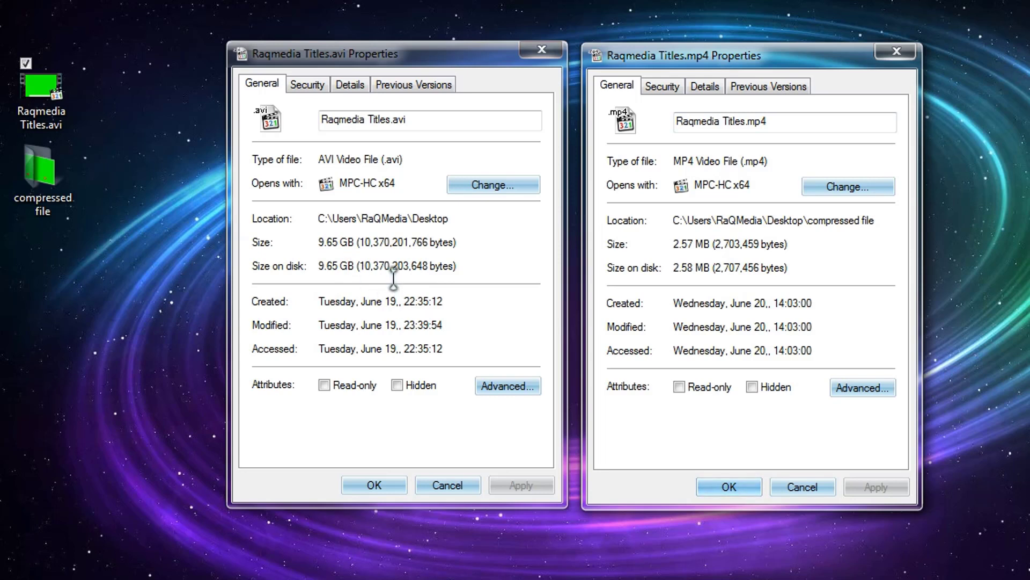